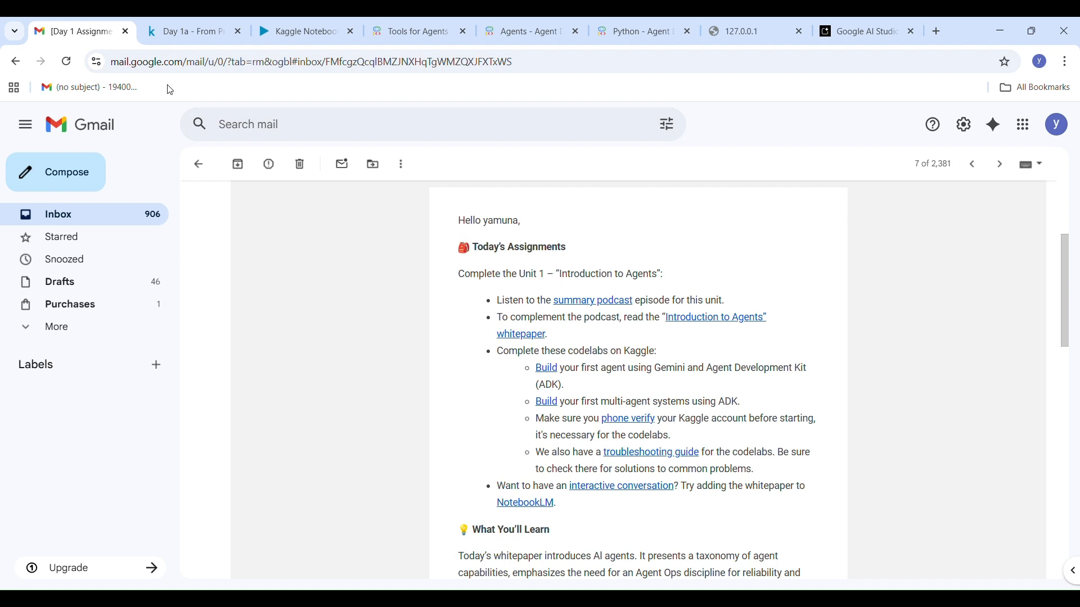
mouse_move(400, 346)
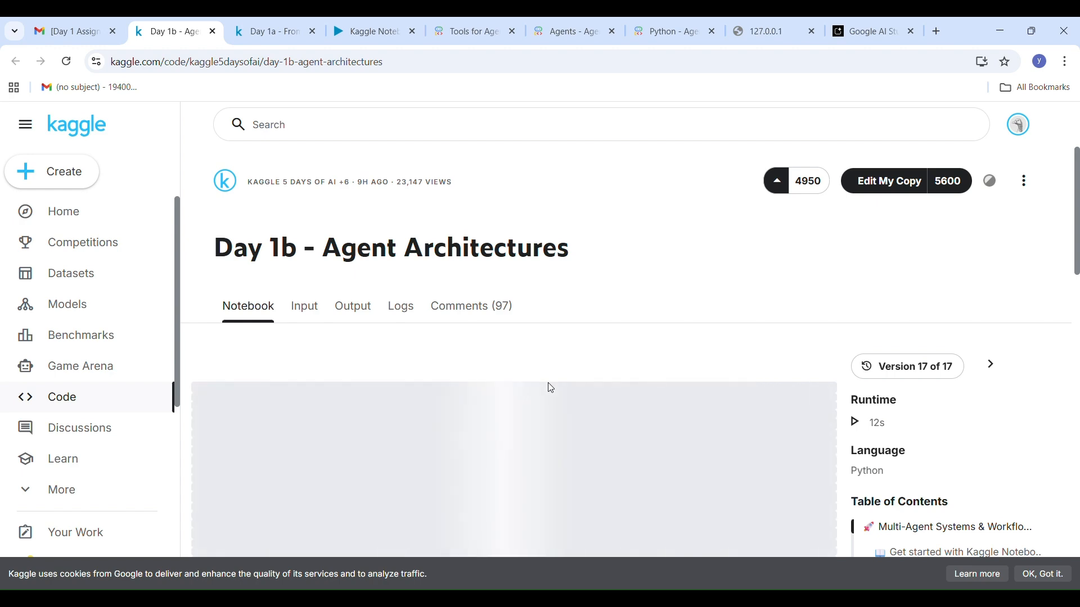
- Close the Google AI Studio and ADK documentation pages, leaving Gmail and the Day 1b notebook
scroll(down, 3)
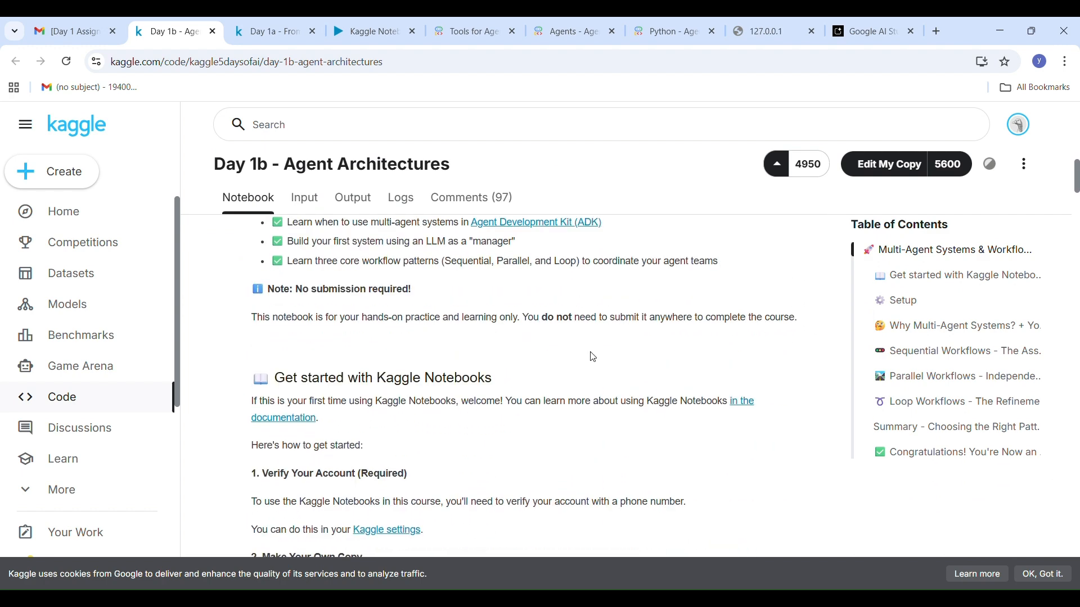
scroll(down, 3)
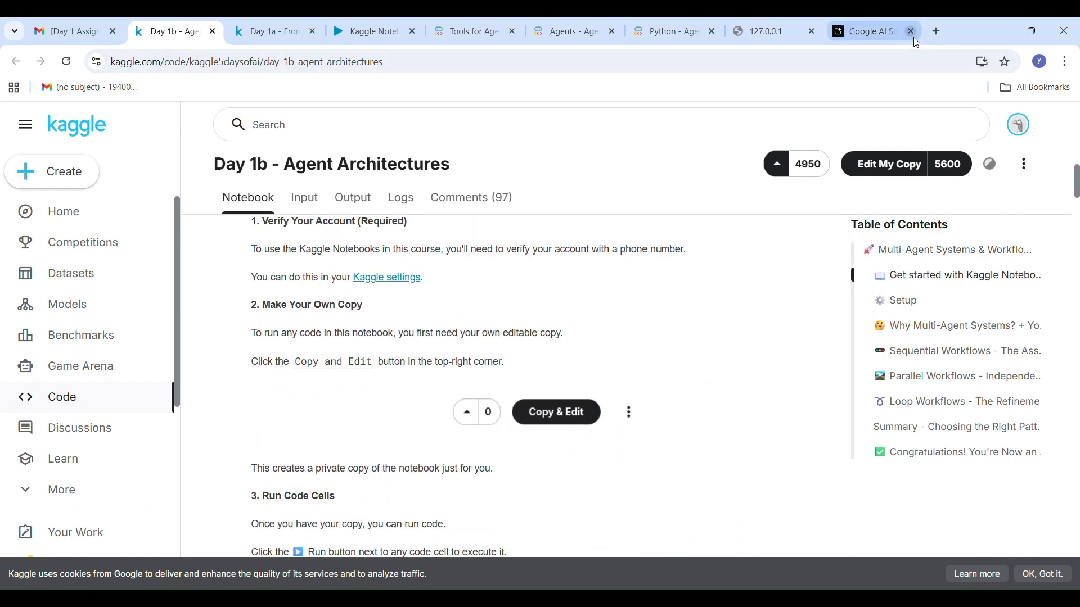
click(909, 31)
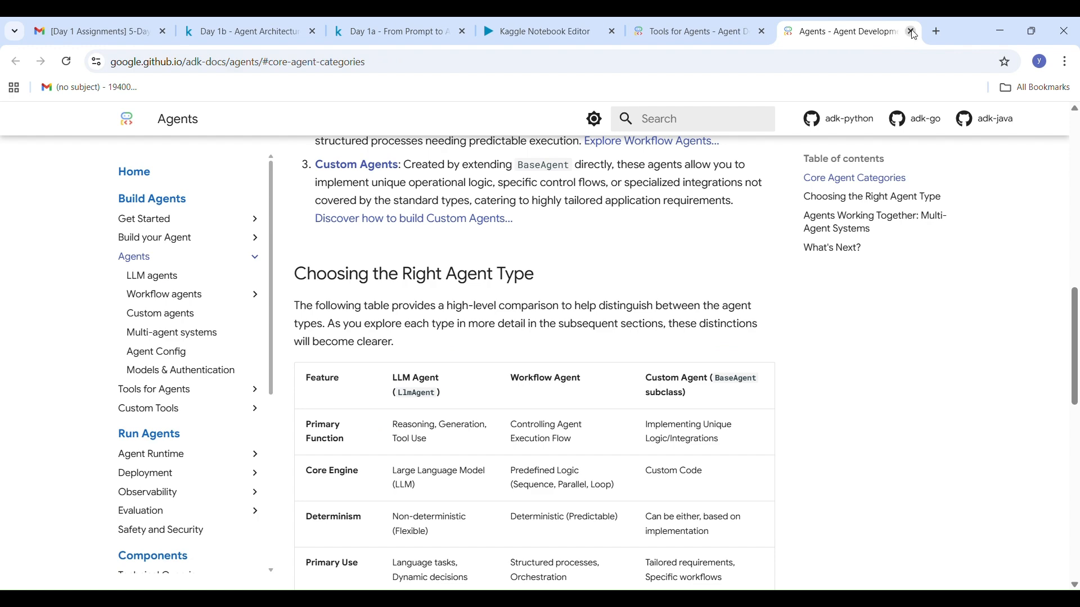
click(910, 31)
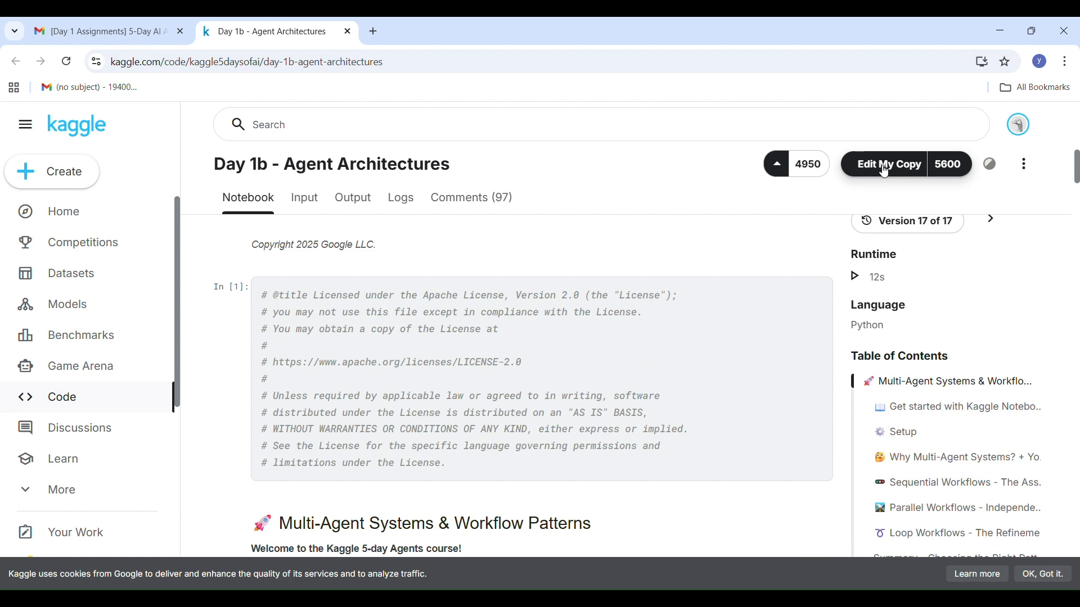
- Start an editable copy via 'Edit My Copy' and read through the multi-agent introduction
click(888, 165)
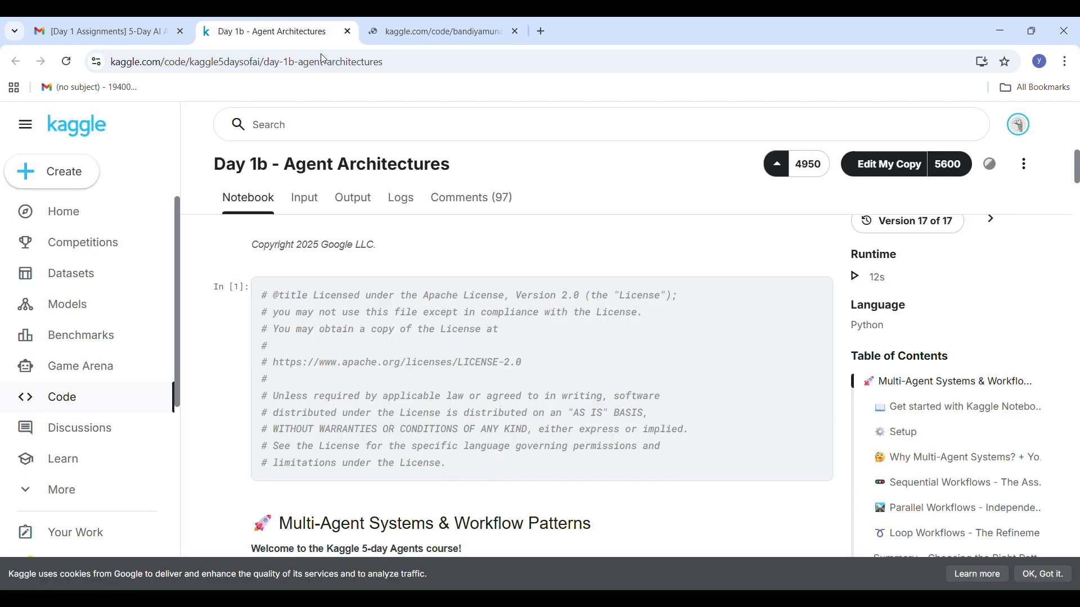
scroll(down, 3)
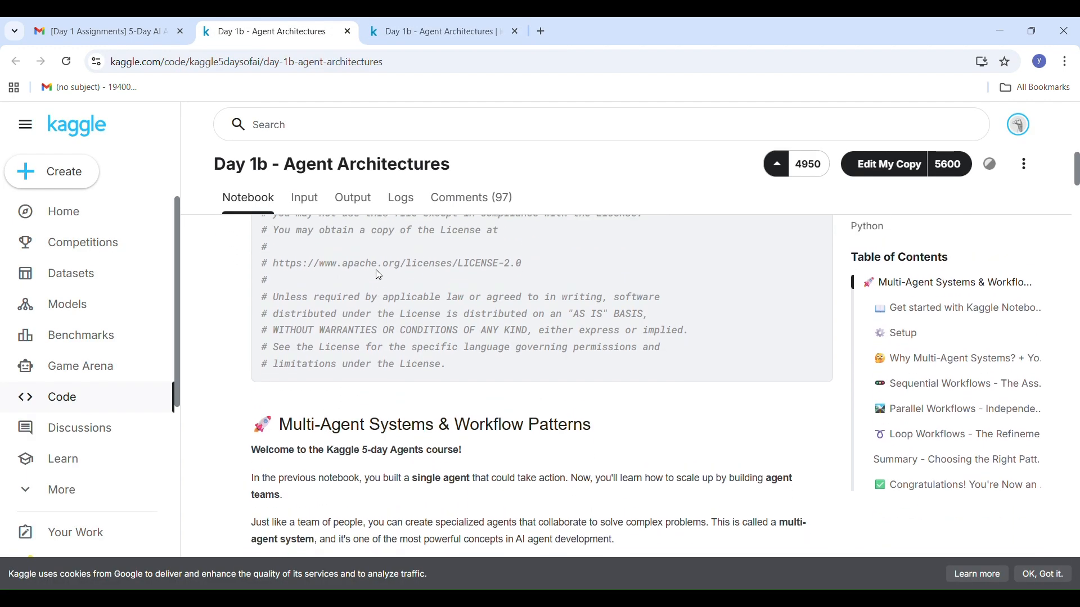
scroll(down, 3)
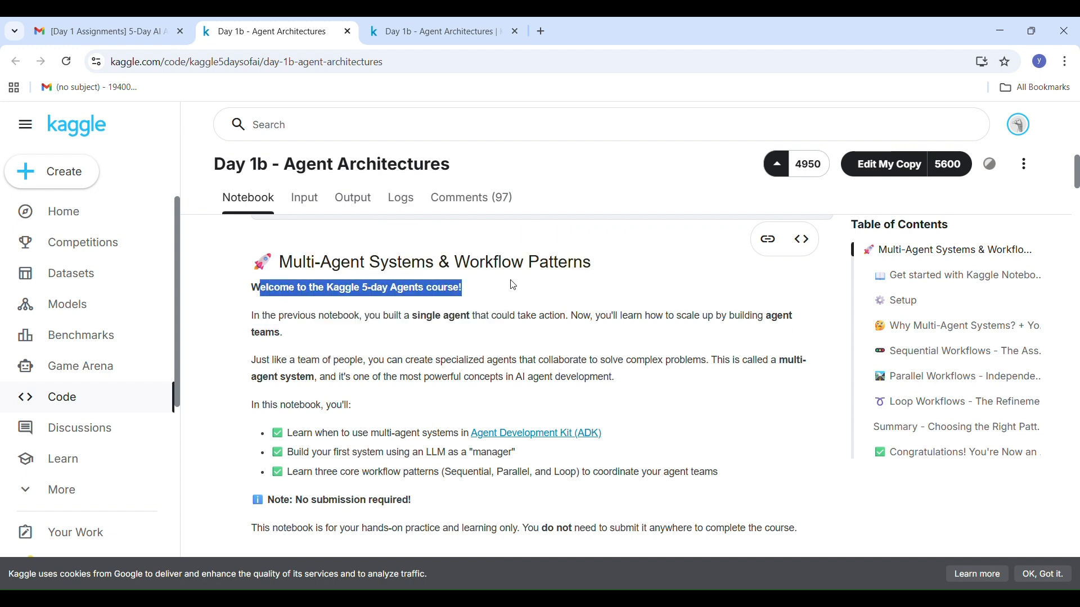
mouse_move(420, 327)
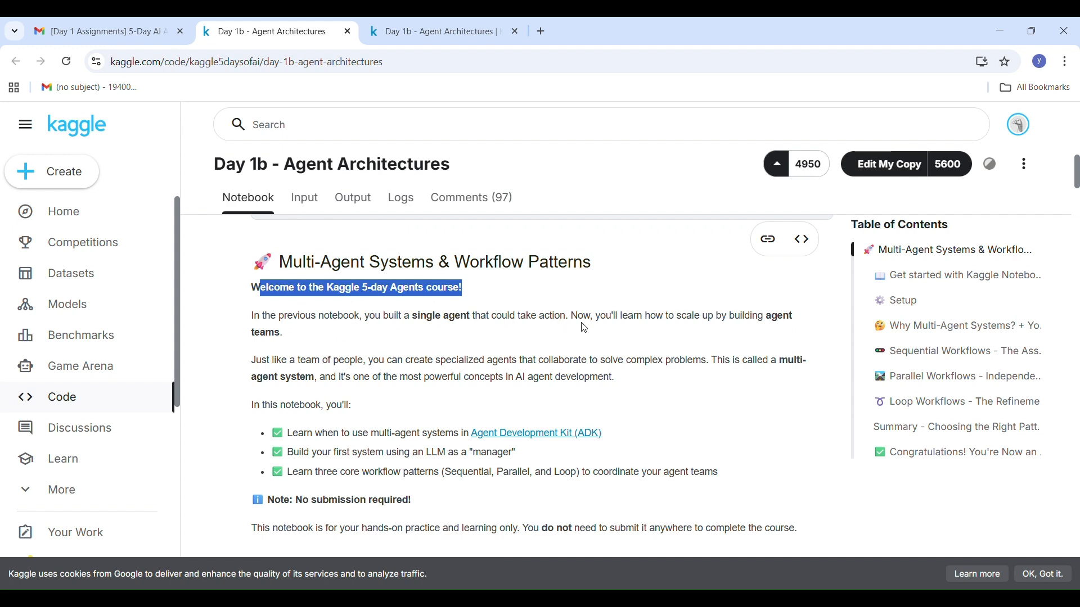
mouse_move(449, 364)
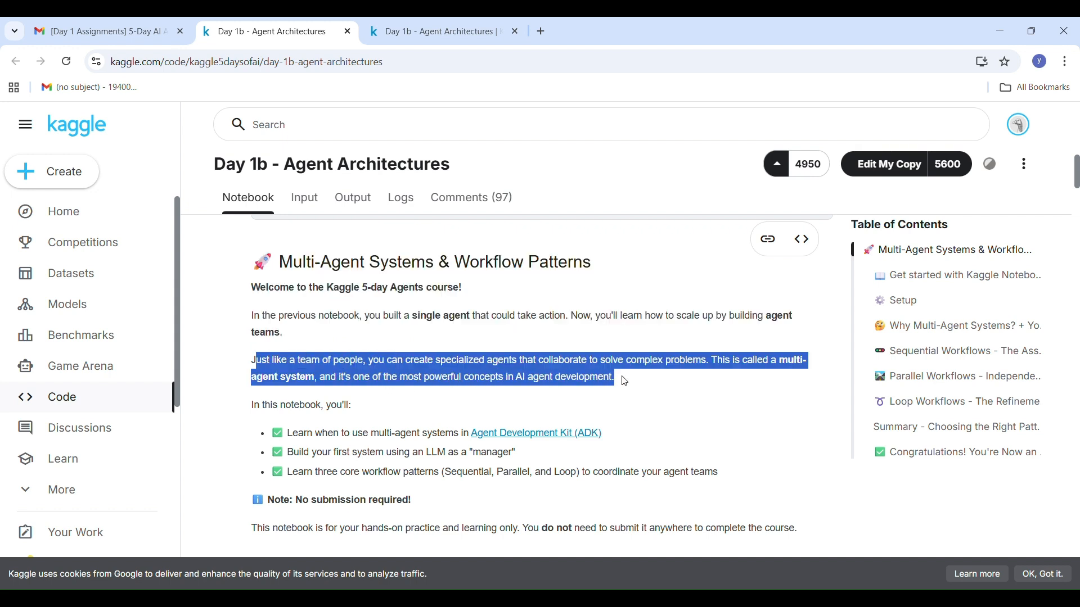
scroll(down, 3)
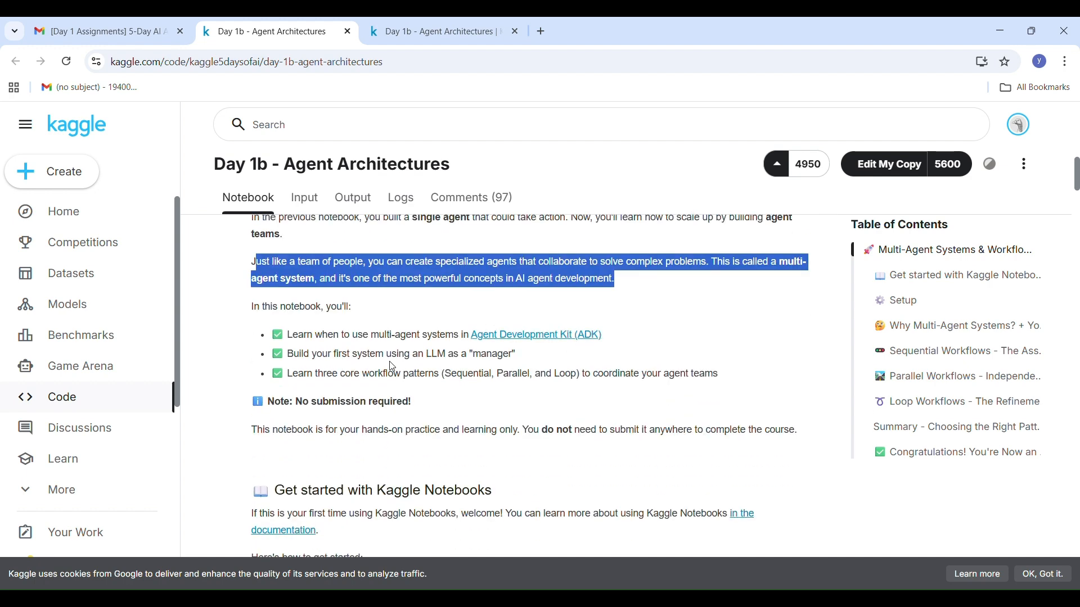
scroll(down, 3)
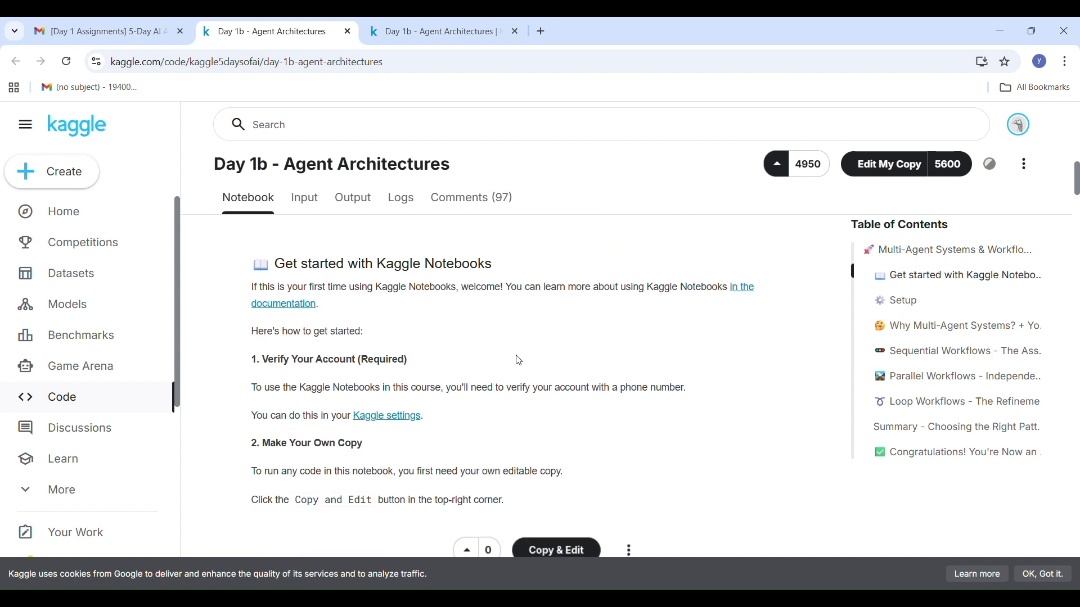
scroll(down, 3)
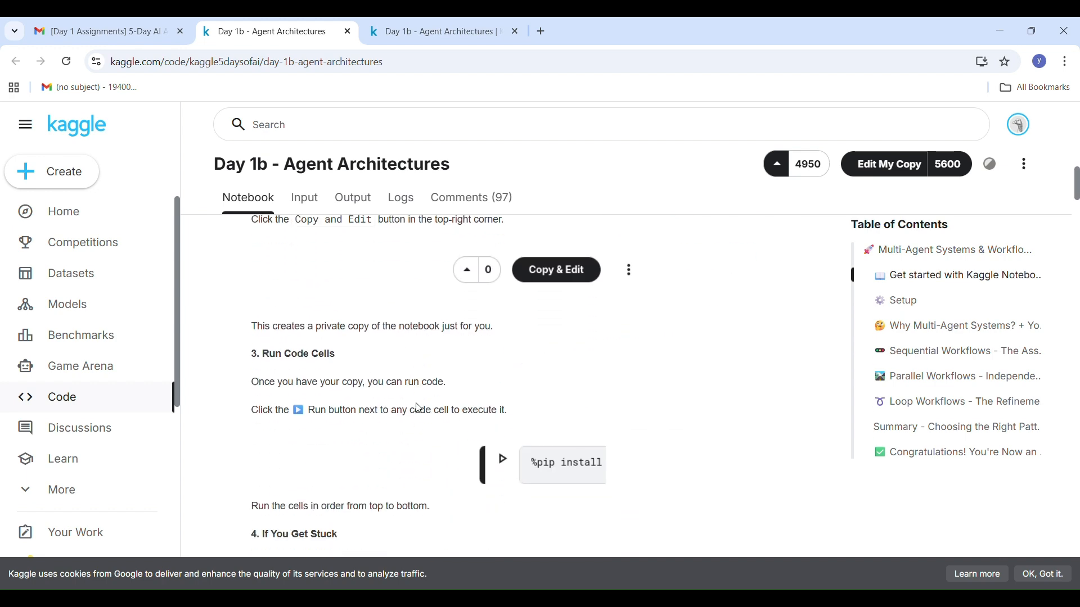
scroll(down, 3)
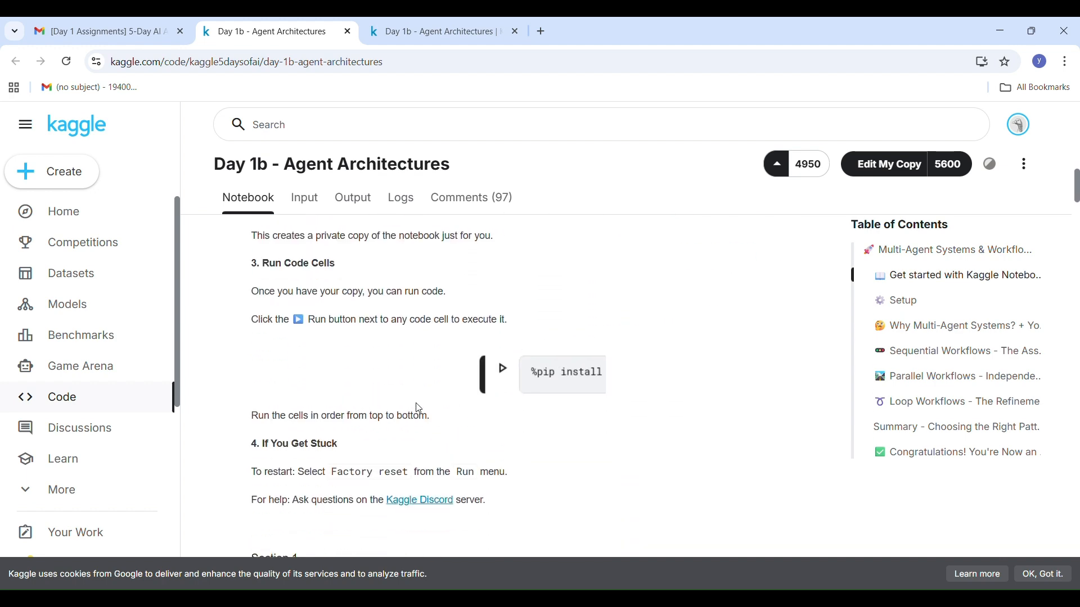
scroll(down, 3)
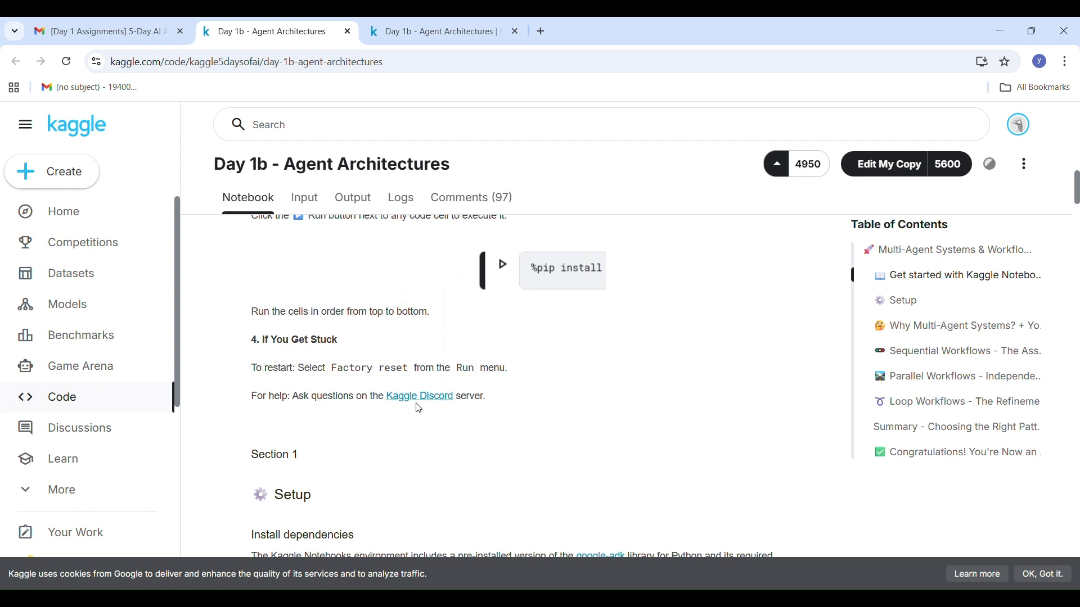
scroll(down, 3)
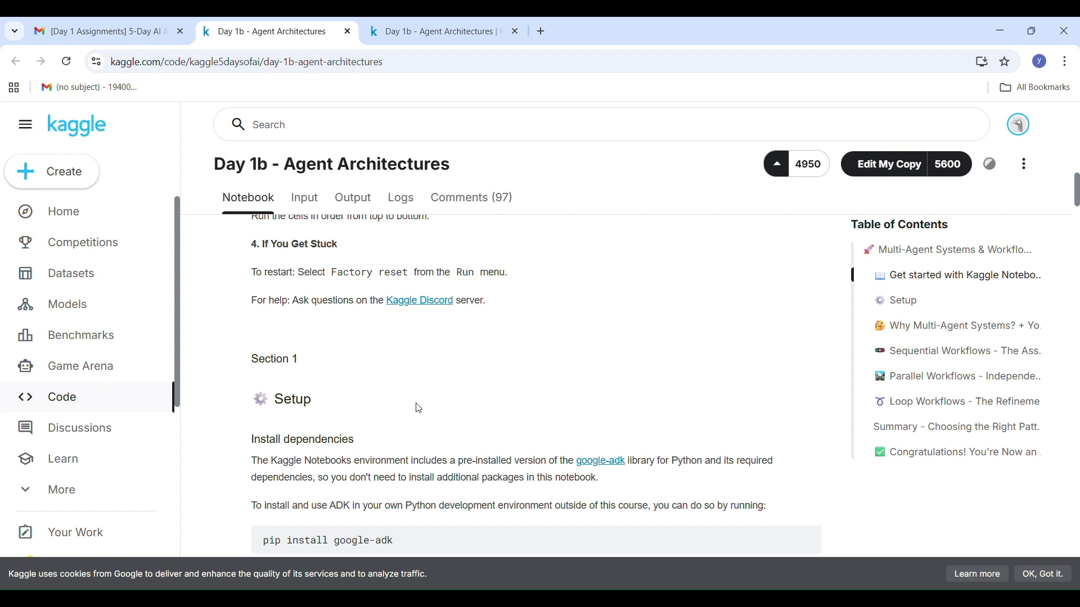
scroll(down, 3)
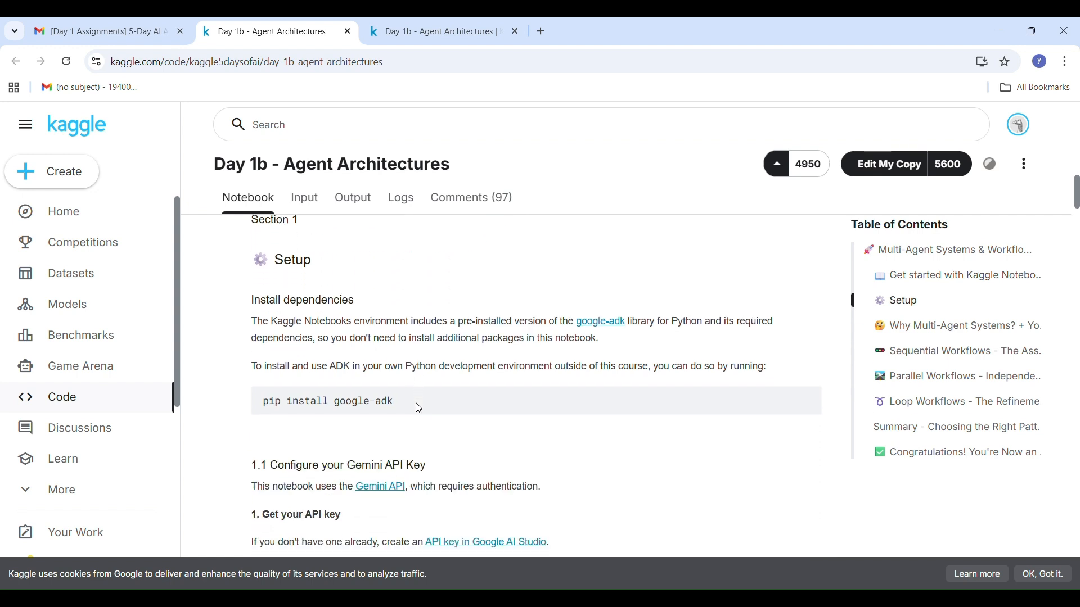
scroll(down, 3)
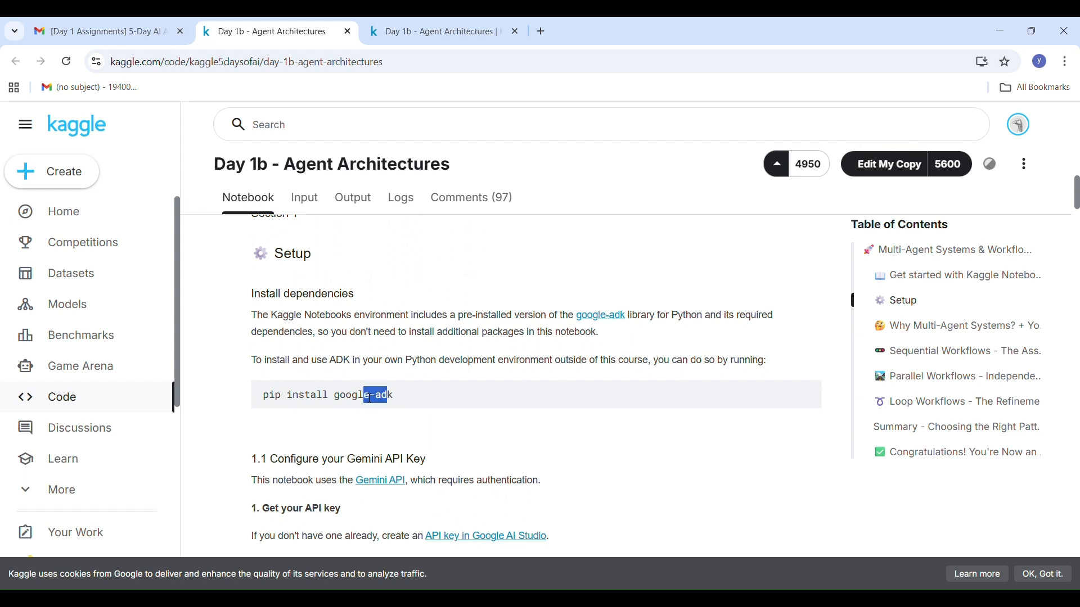
triple_click(327, 395)
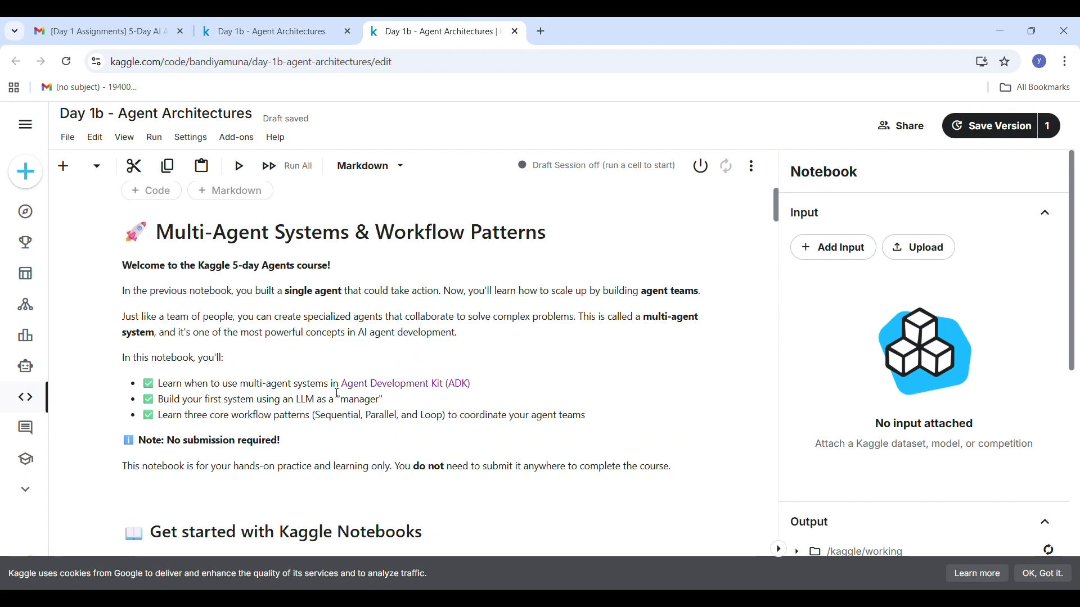
- Scroll the copied notebook in the editor and bring up the Add-ons Secrets panel
scroll(down, 3)
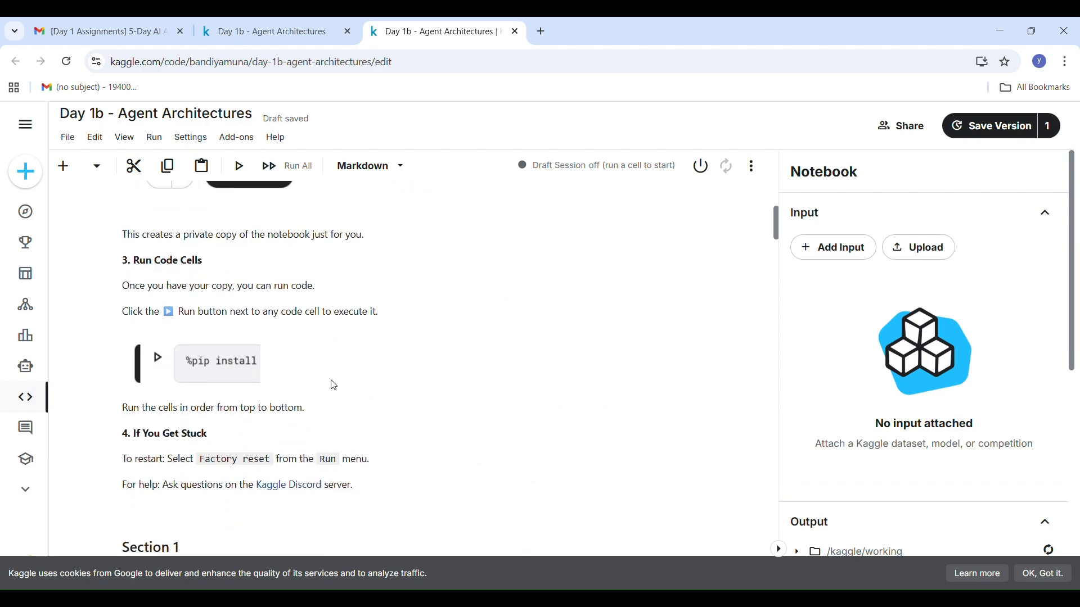
scroll(up, 3)
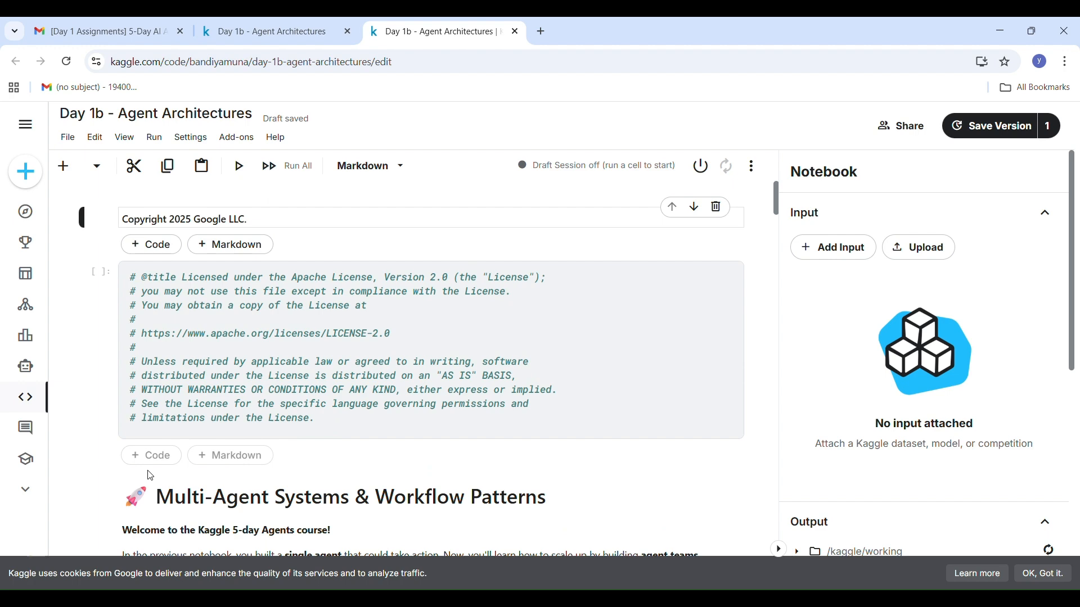
double_click(344, 496)
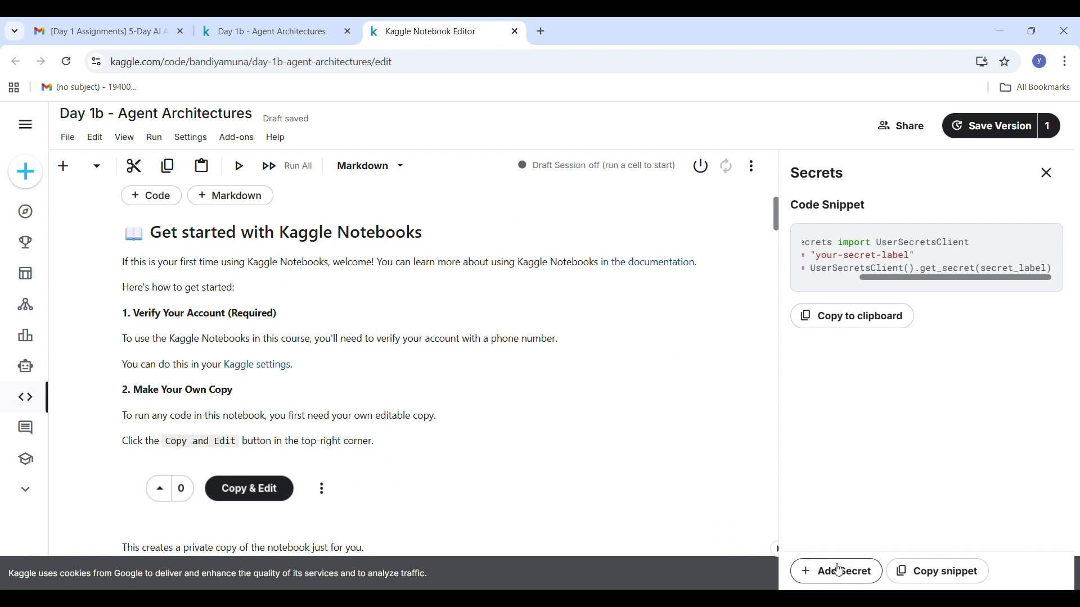
click(836, 571)
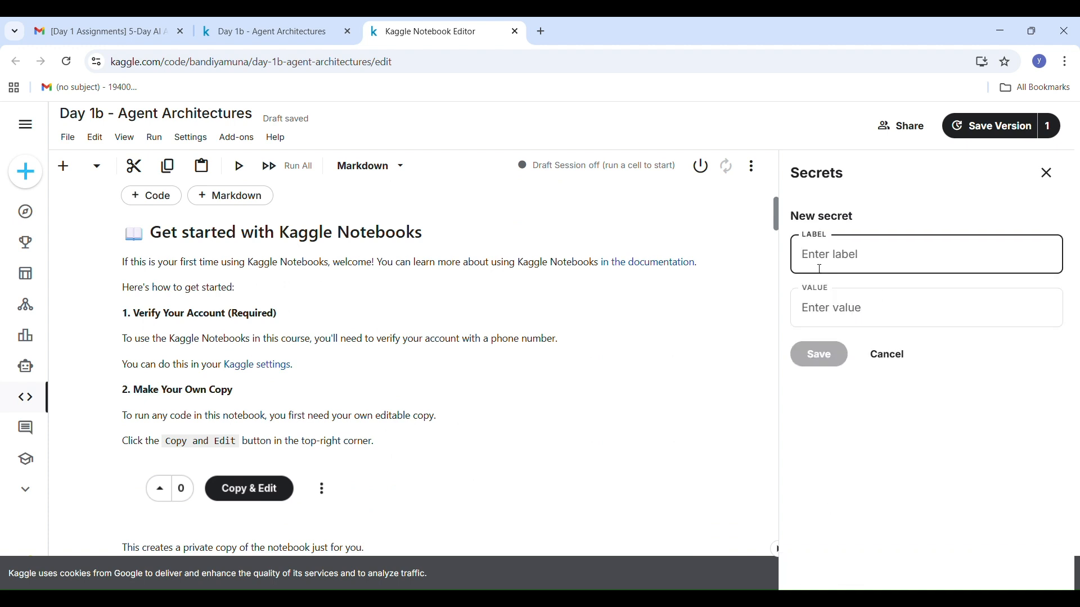
text(GOOGLE_API_KEY)
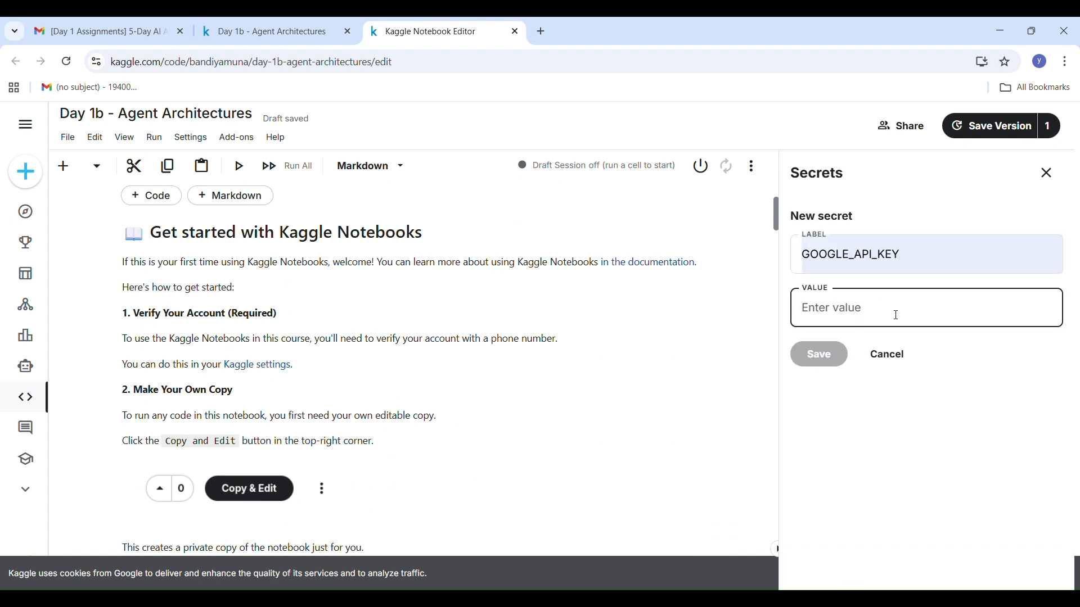
click(817, 354)
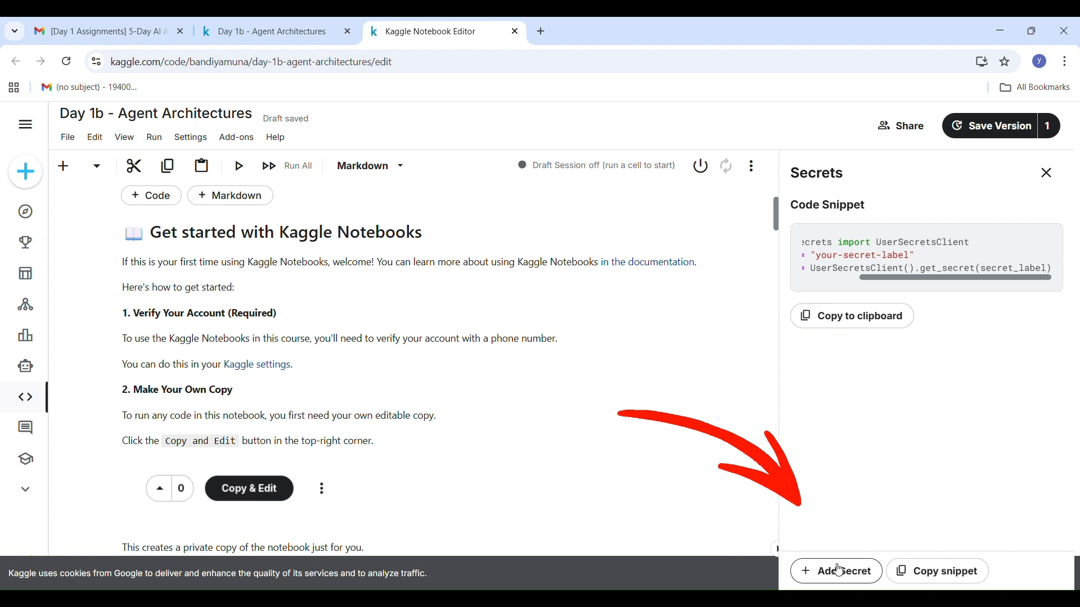
- Add a new secret labelled GOOGLE_API_KEY and move on to entering its value
click(836, 571)
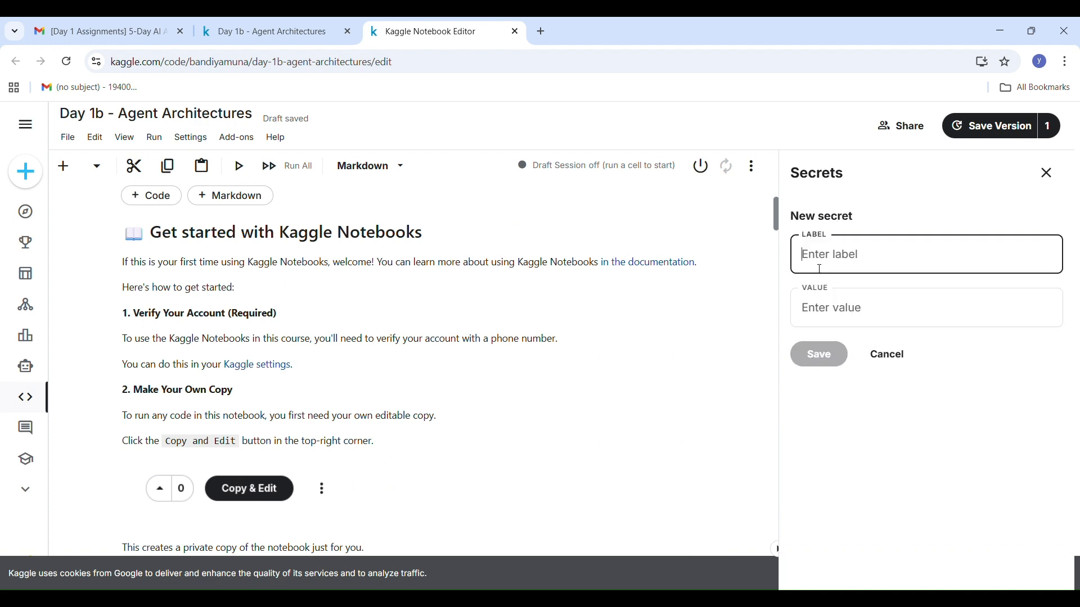
text(GOOGLE_API_KEY)
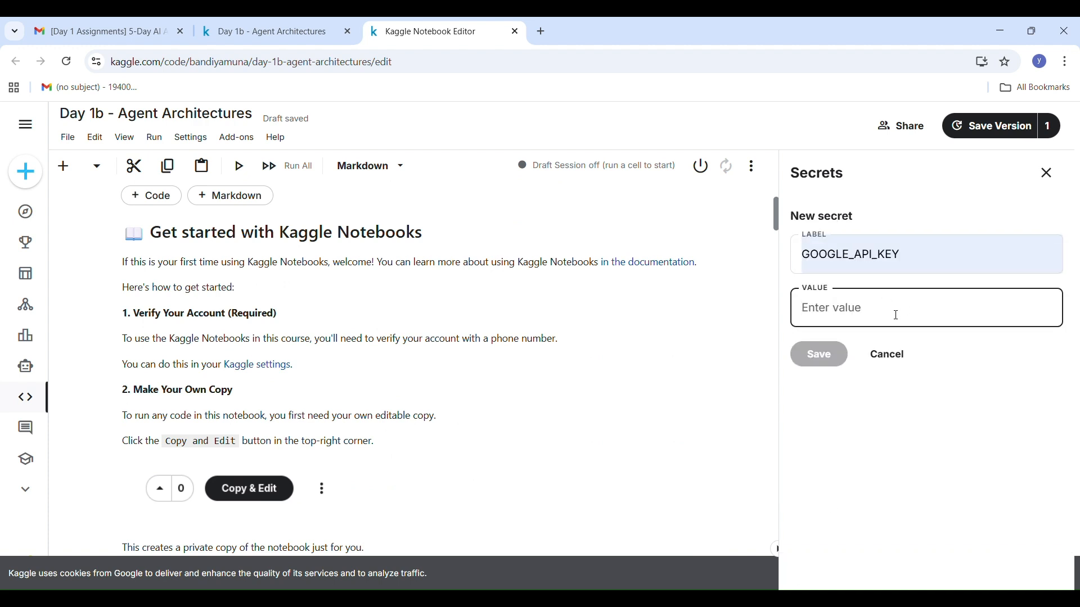
click(818, 355)
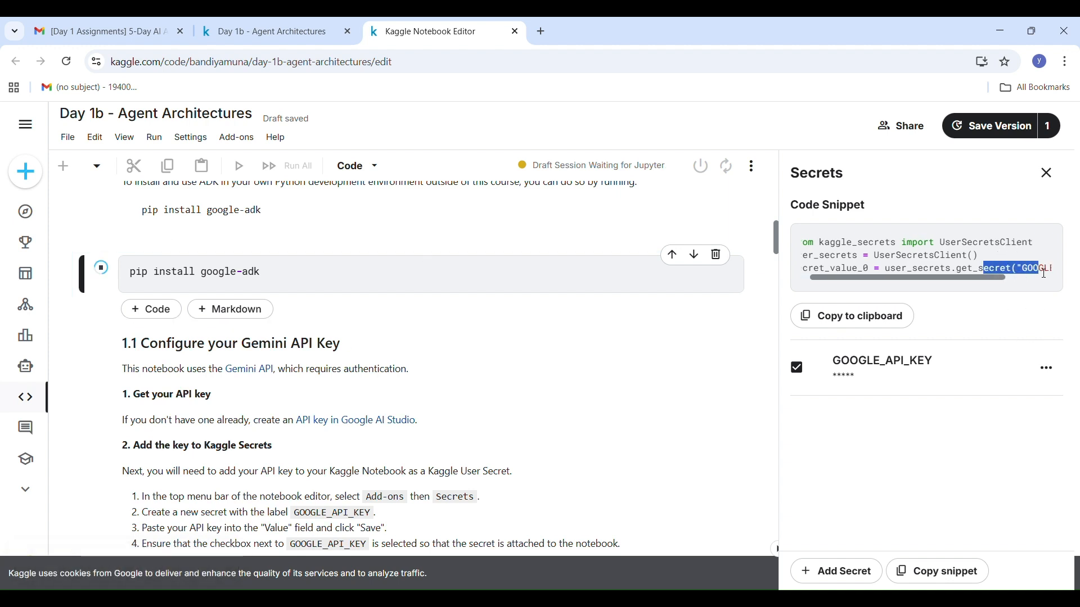
- Copy the GOOGLE_API_KEY reading snippet to the clipboard and return to the google-adk install output
click(851, 315)
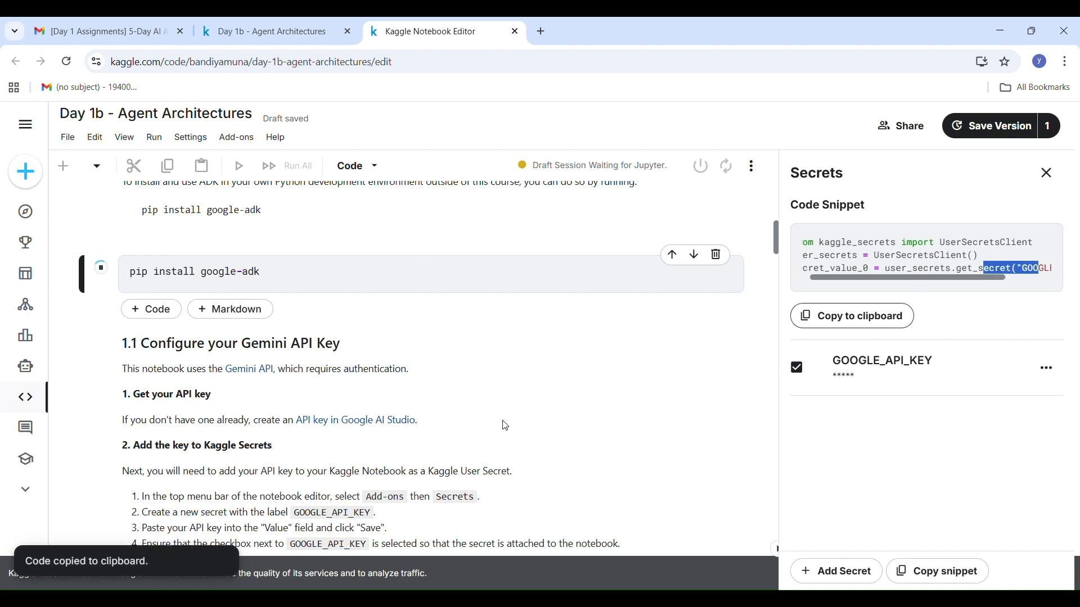
scroll(down, 3)
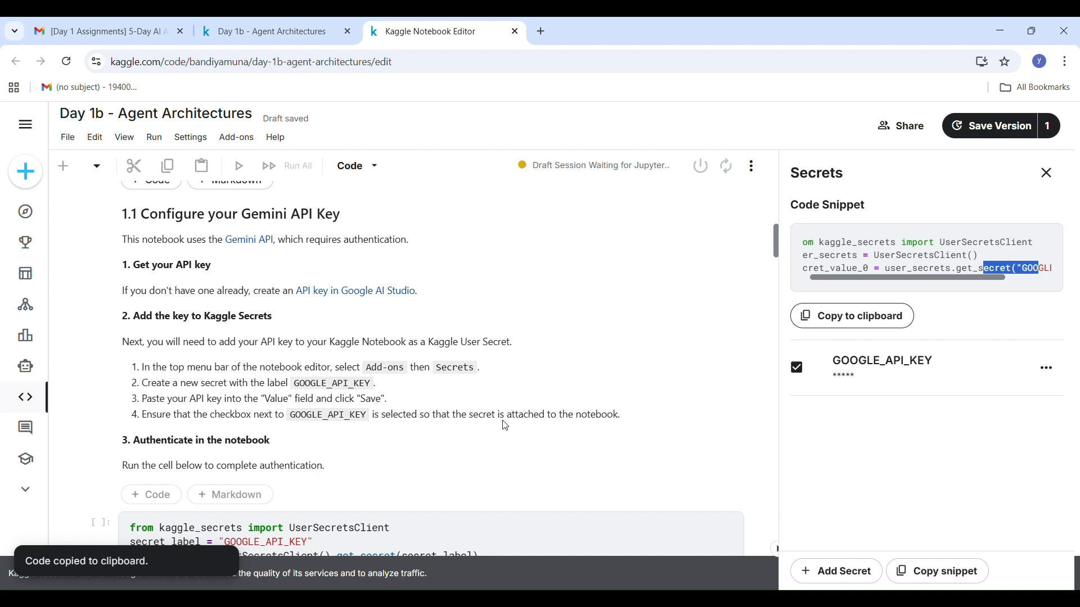
scroll(down, 3)
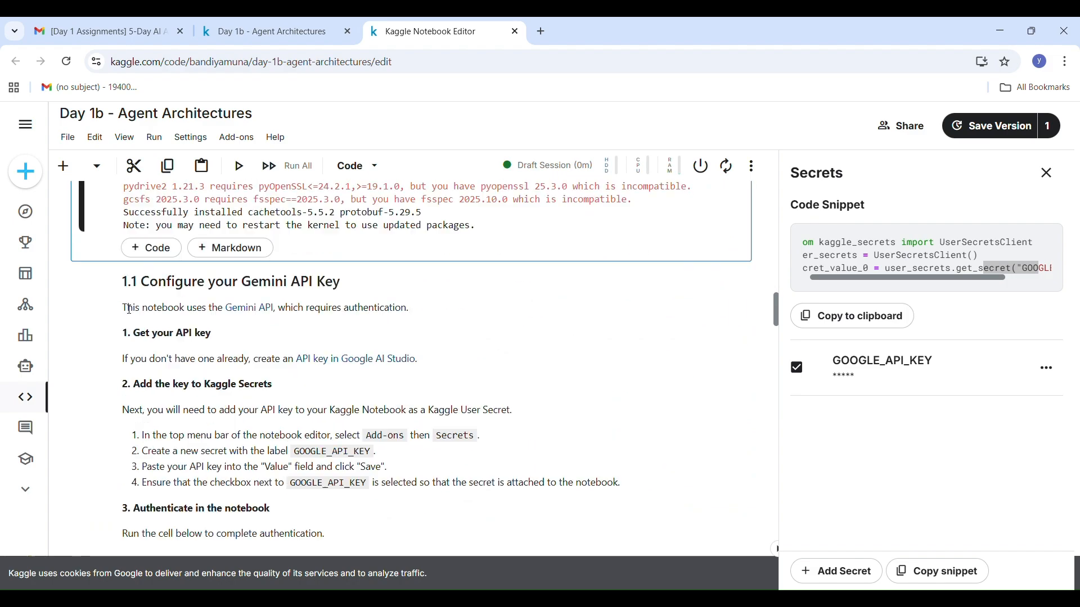
click(851, 316)
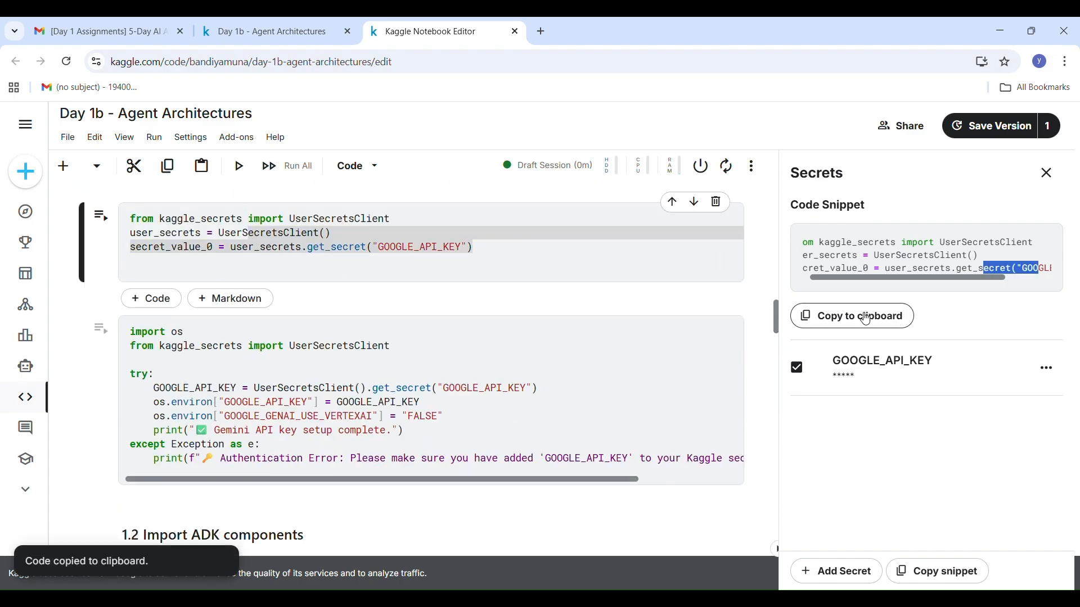
scroll(down, 3)
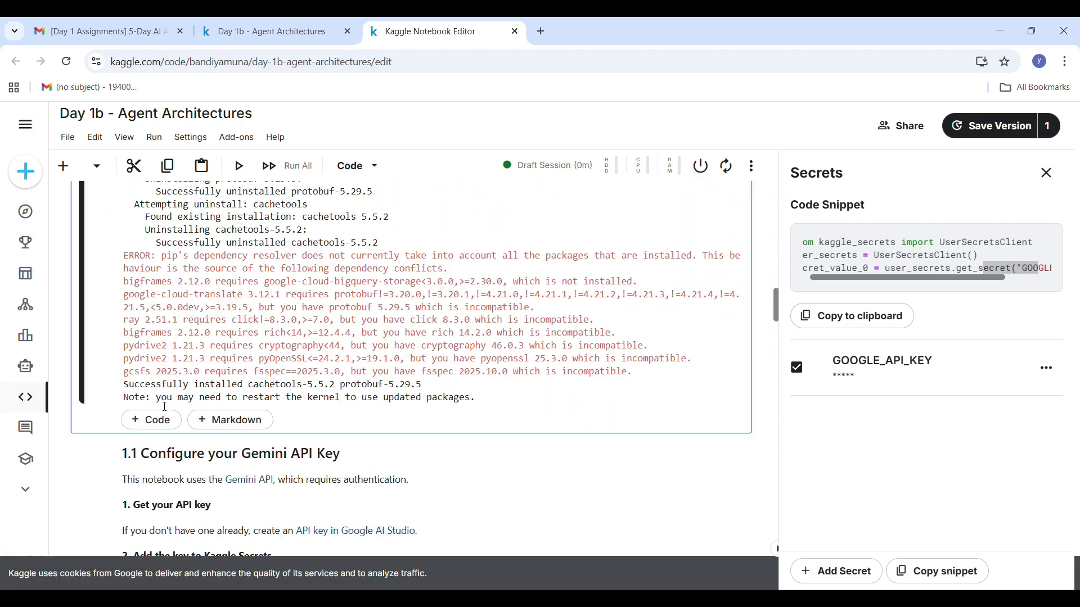
click(750, 165)
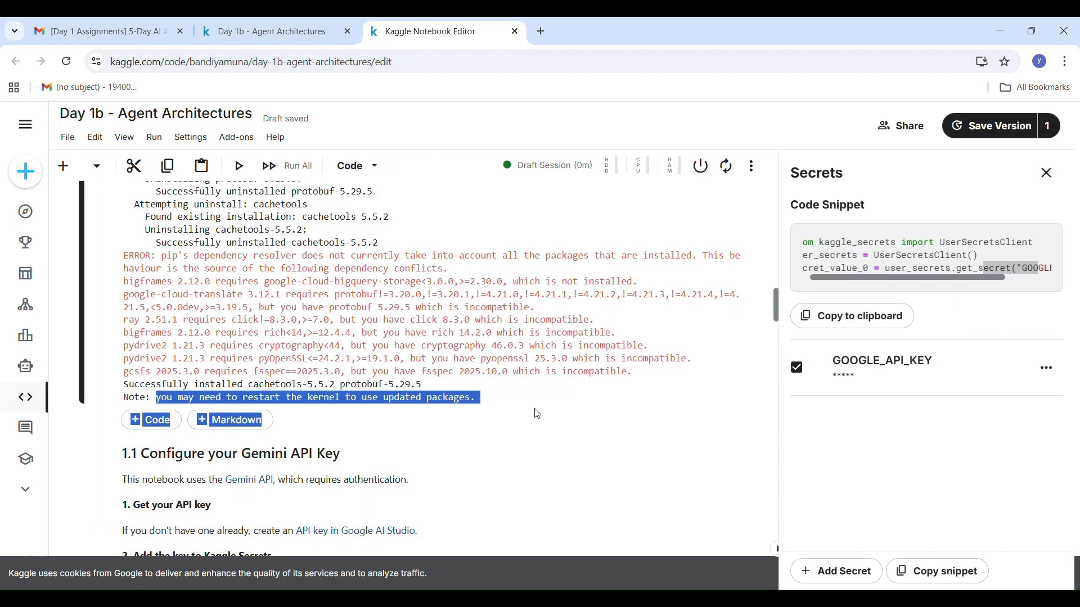
- Run the research, summarizer, coordinator and runner cells so ResearchCoordinator answers the quantum computing query
scroll(down, 3)
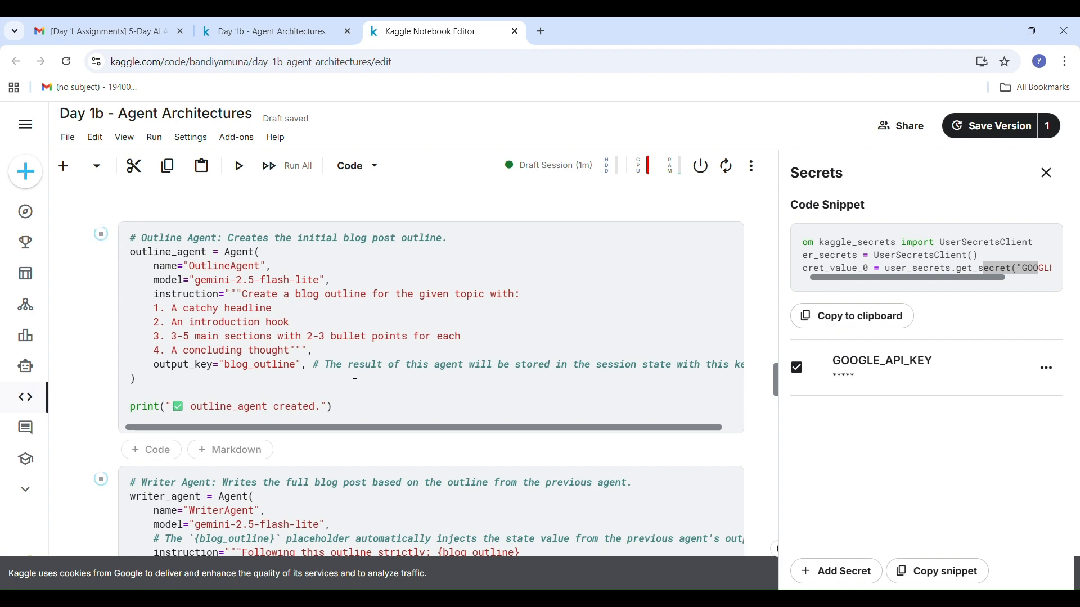
scroll(down, 3)
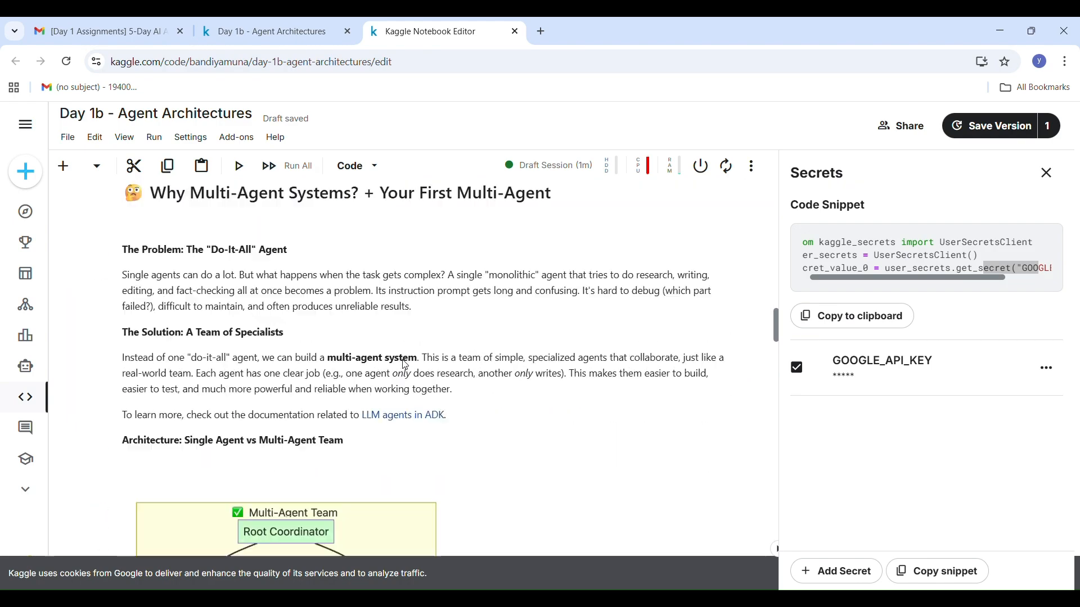
scroll(down, 3)
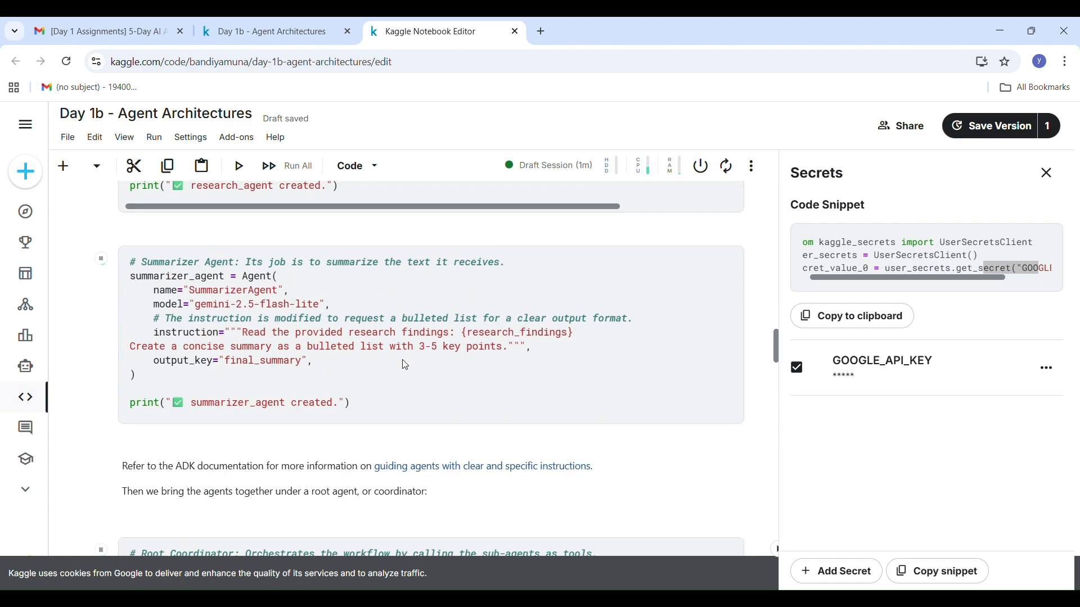
scroll(down, 3)
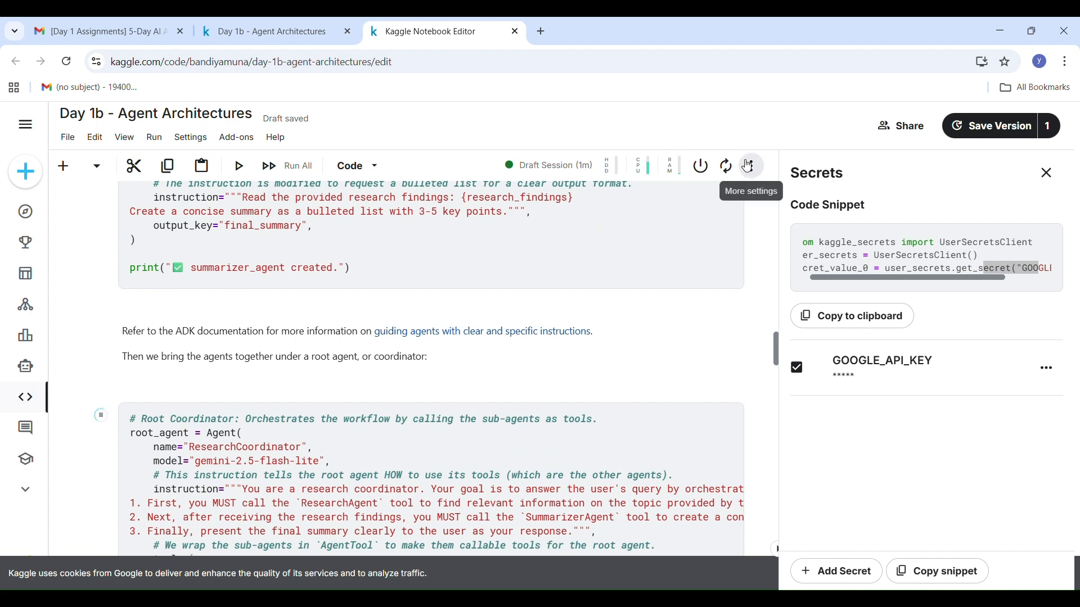
mouse_move(757, 179)
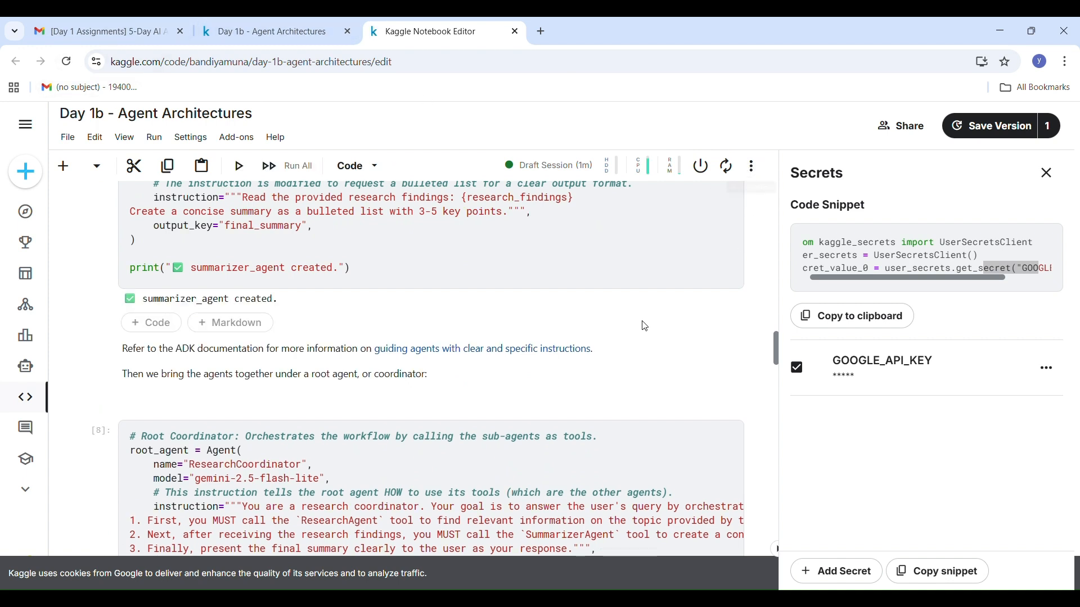
click(750, 165)
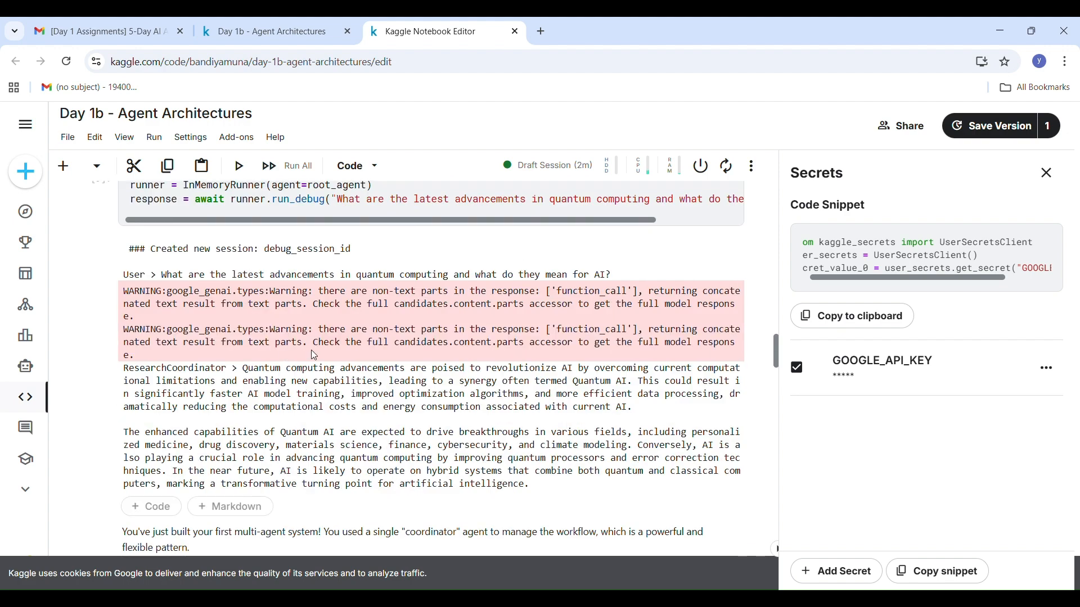
- Execute the Sequential Workflows blog pipeline cells and review their output
scroll(down, 3)
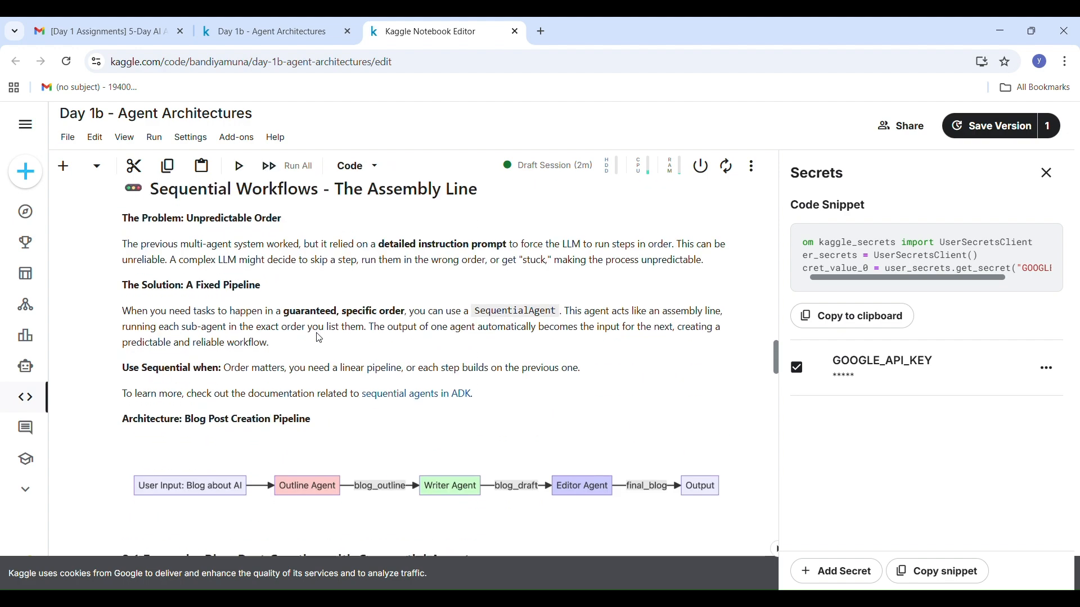
scroll(down, 3)
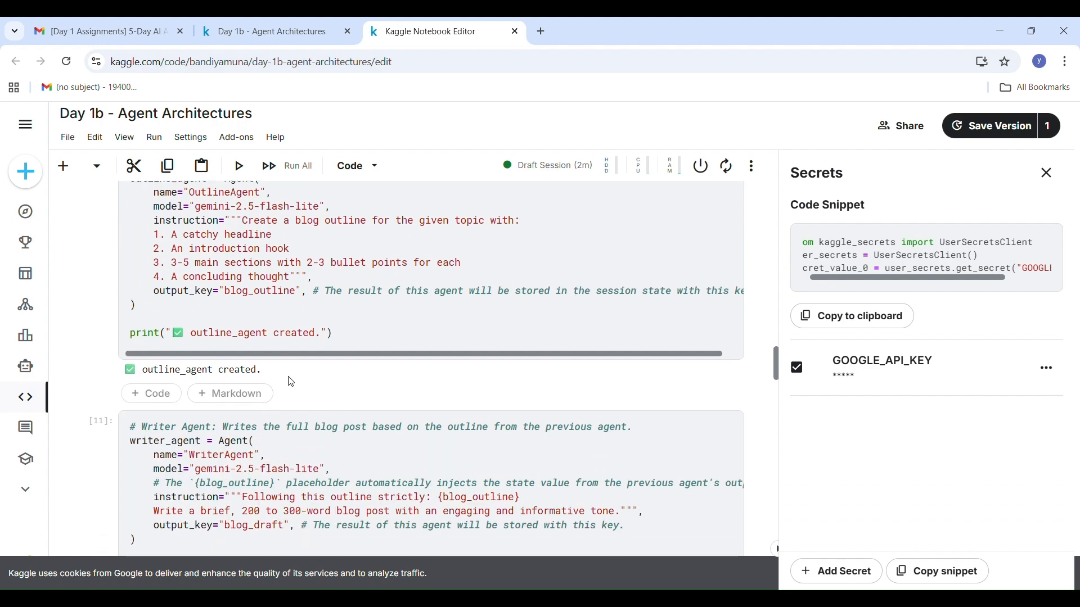
scroll(down, 3)
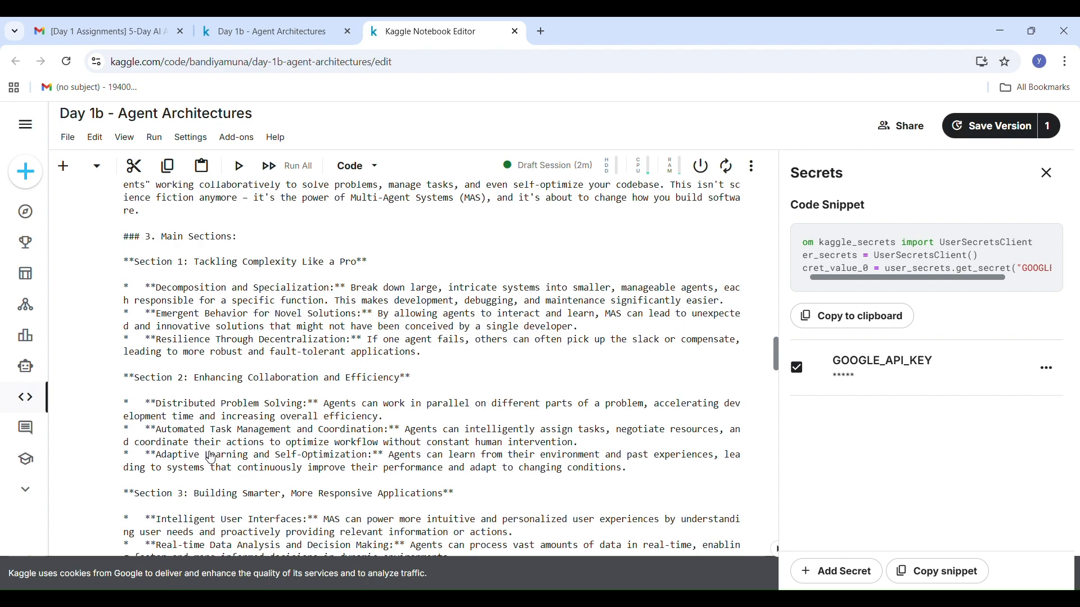
scroll(down, 3)
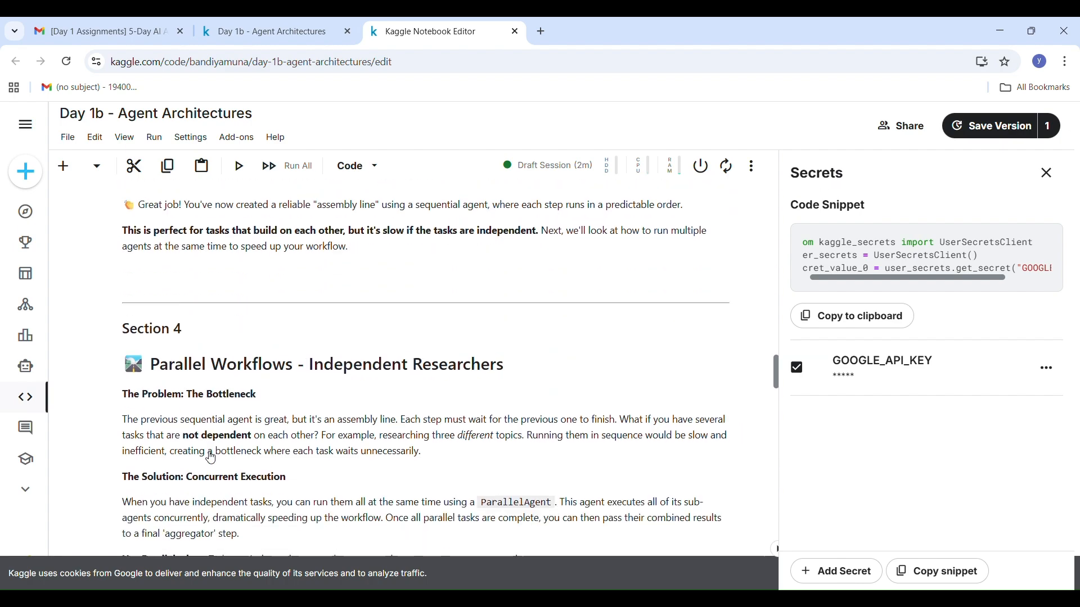
scroll(down, 3)
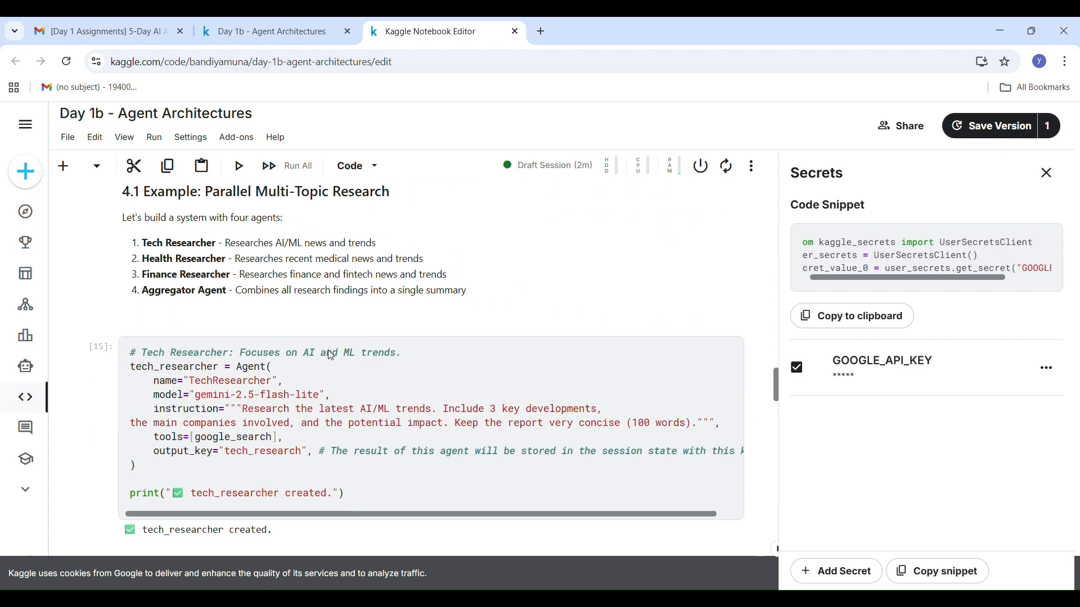
scroll(down, 3)
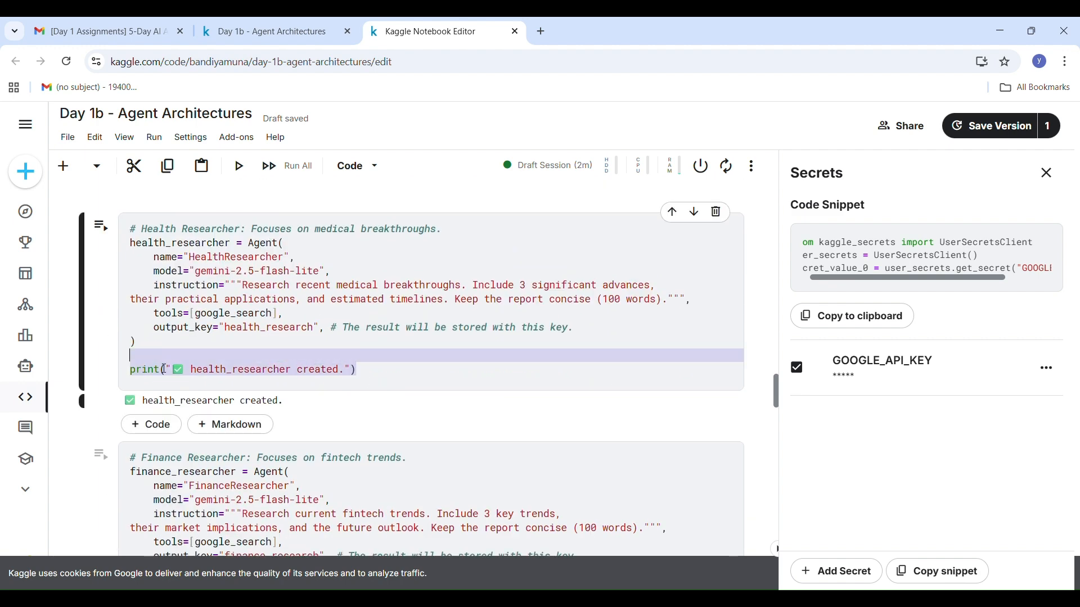
- Run the Tech, Health and Finance parallel researchers with the aggregator to produce the executive briefing
scroll(down, 3)
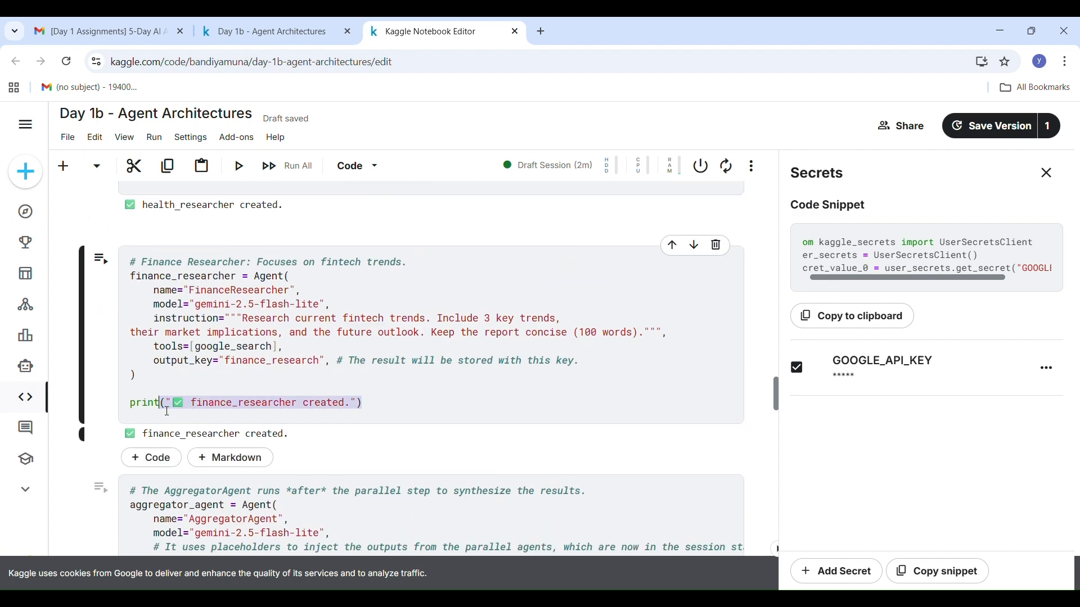
scroll(down, 3)
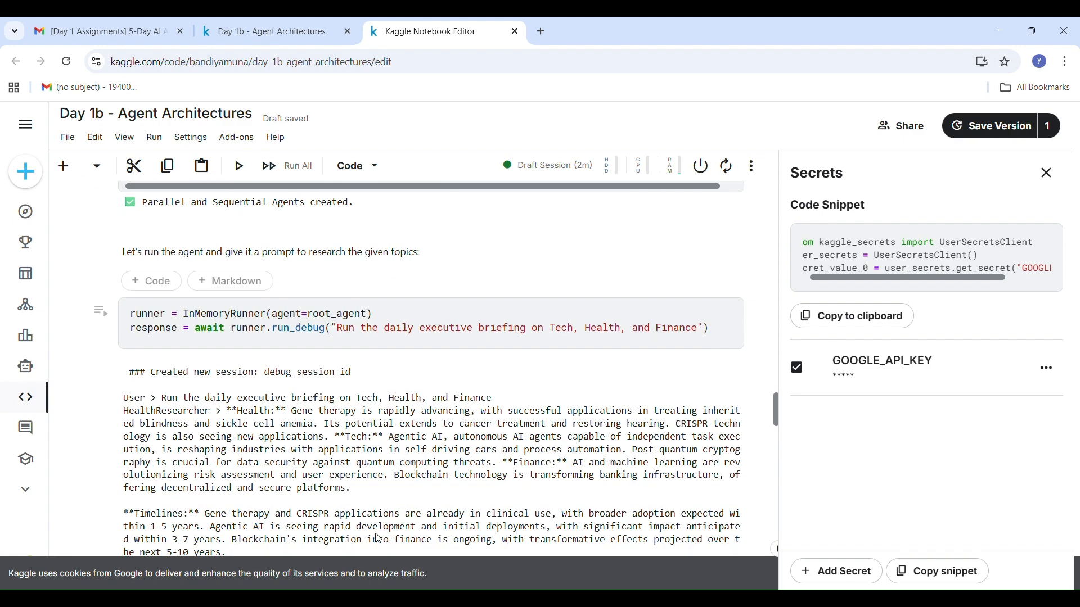
scroll(down, 3)
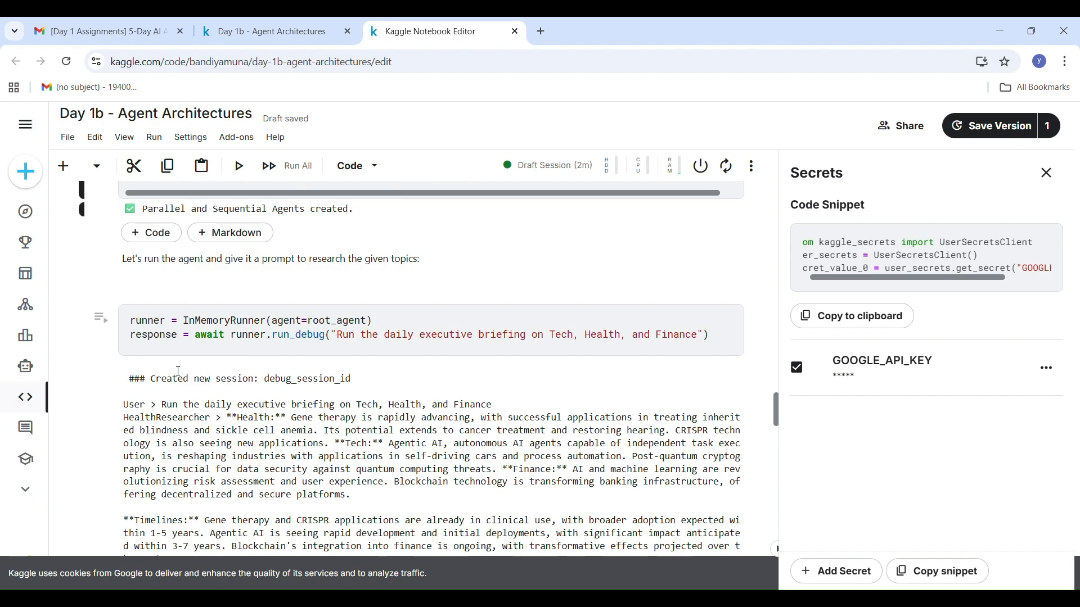
scroll(down, 3)
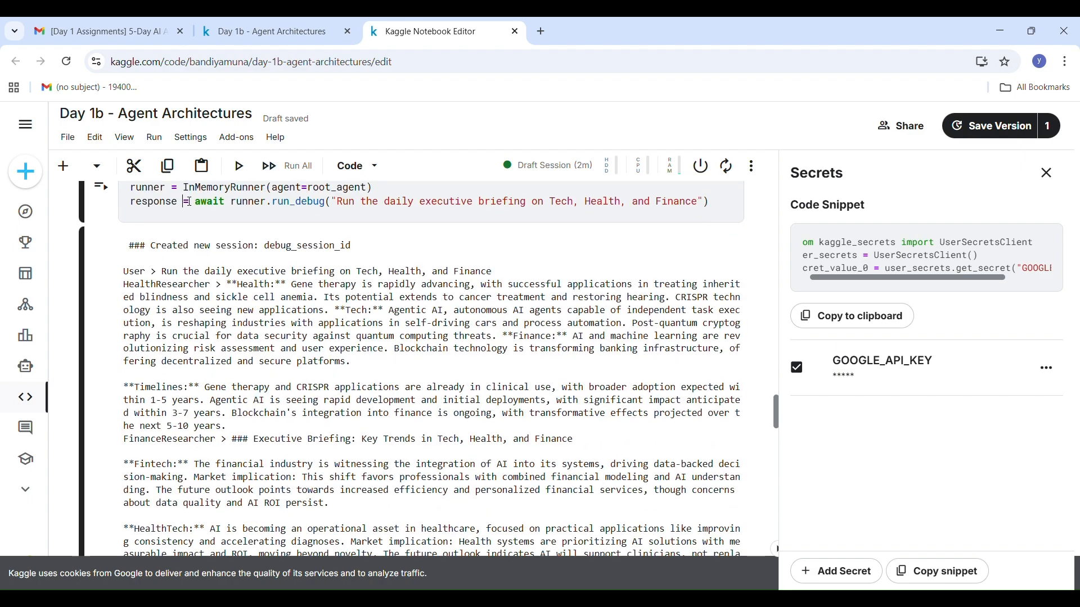
scroll(down, 3)
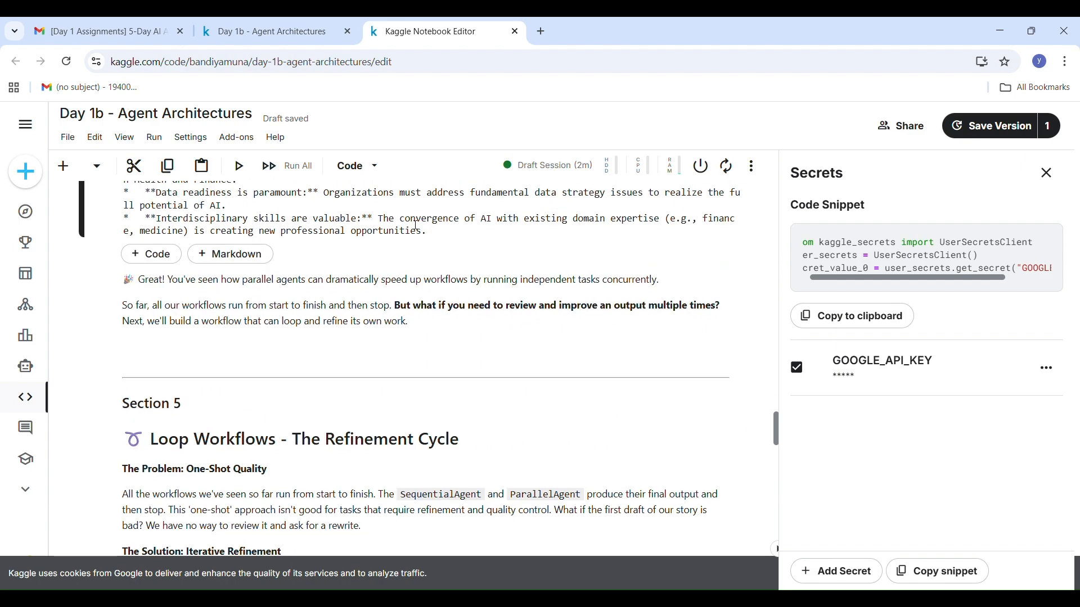
- Run the Section 5 writer, critic, refiner and LoopAgent cells until the lighthouse keeper story is APPROVED
scroll(down, 3)
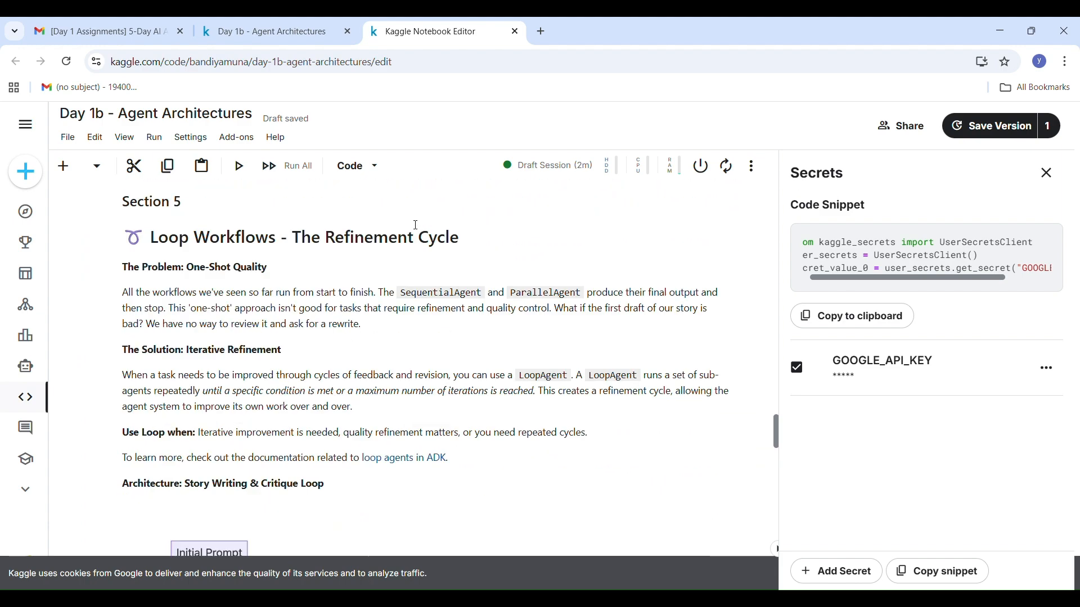
scroll(down, 3)
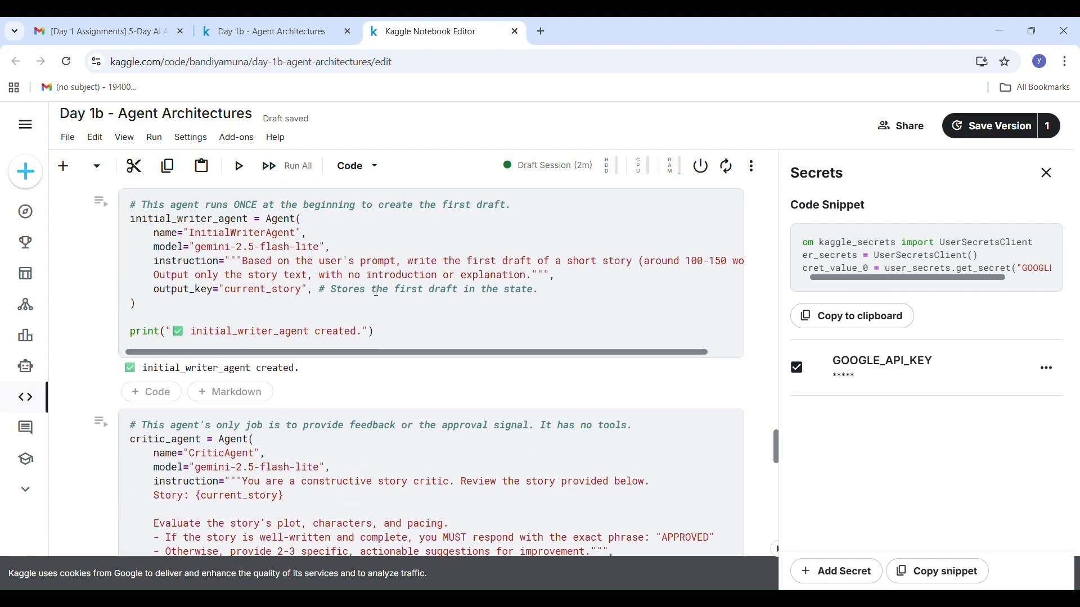
scroll(down, 3)
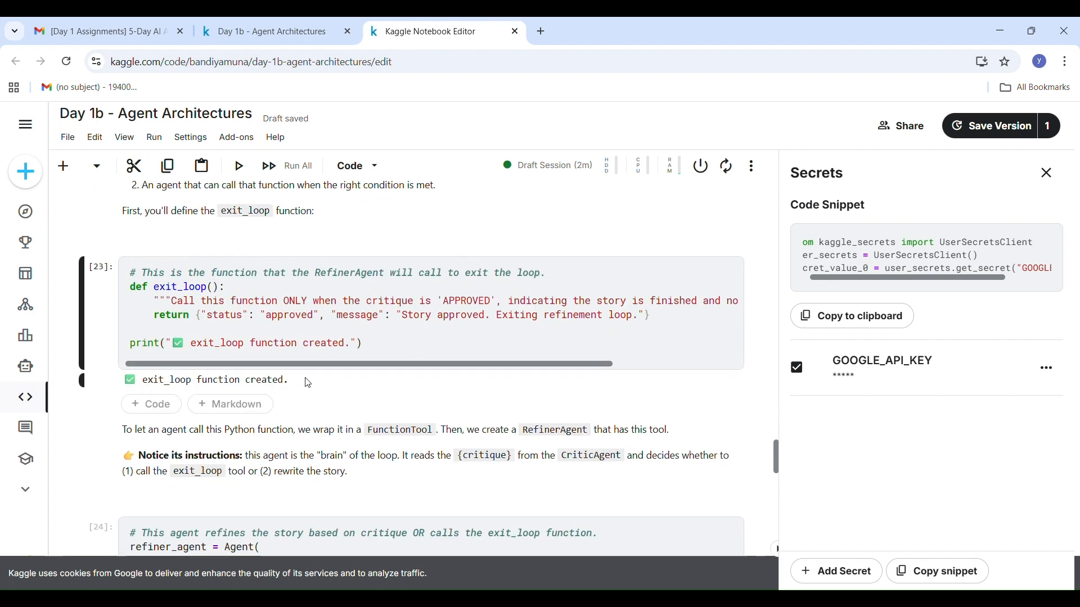
scroll(down, 3)
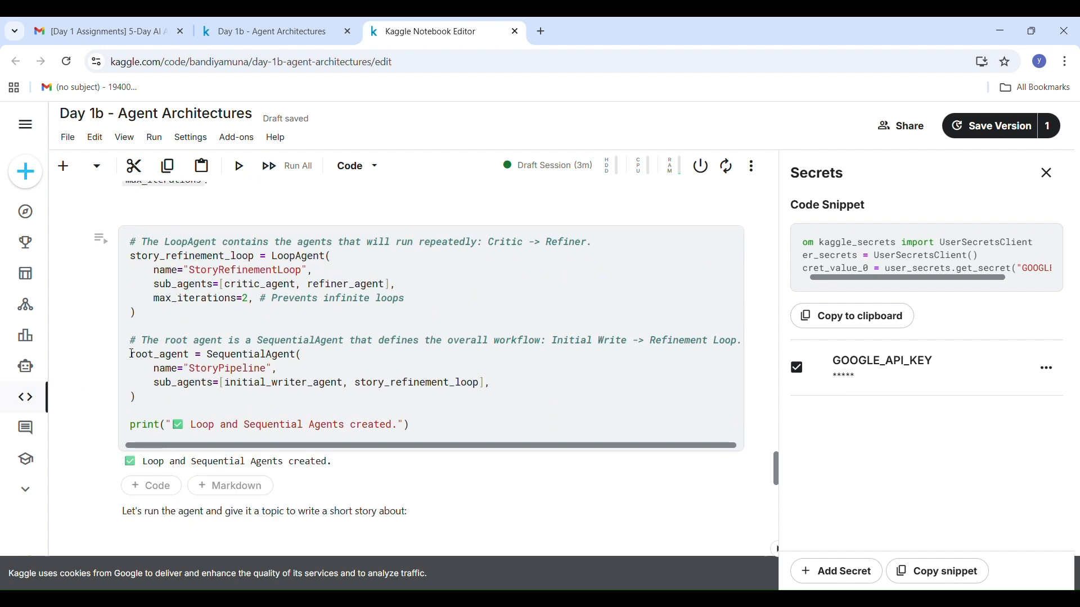
scroll(down, 3)
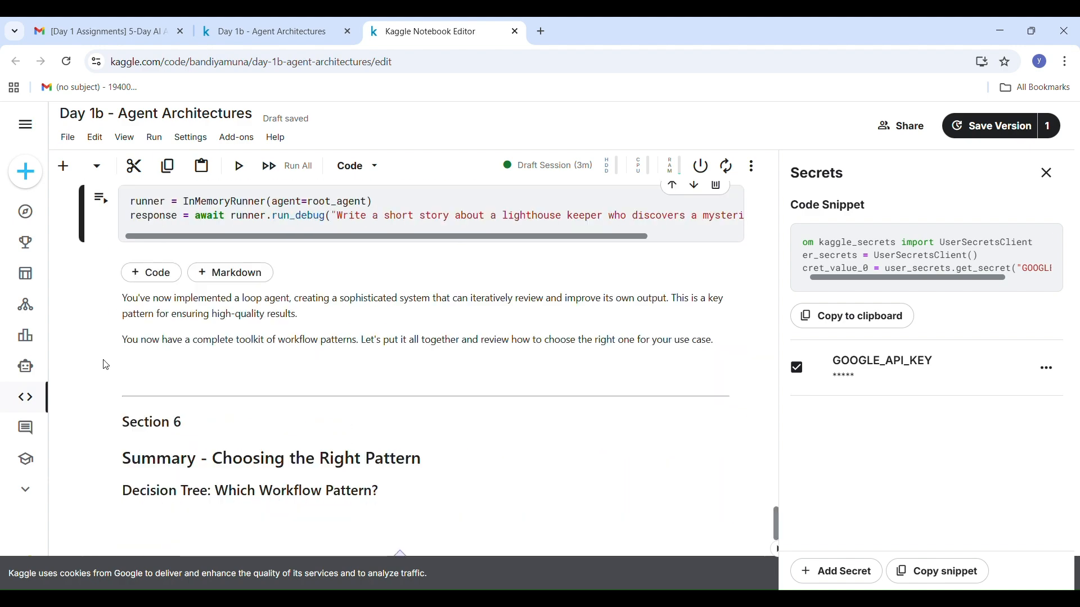
click(238, 166)
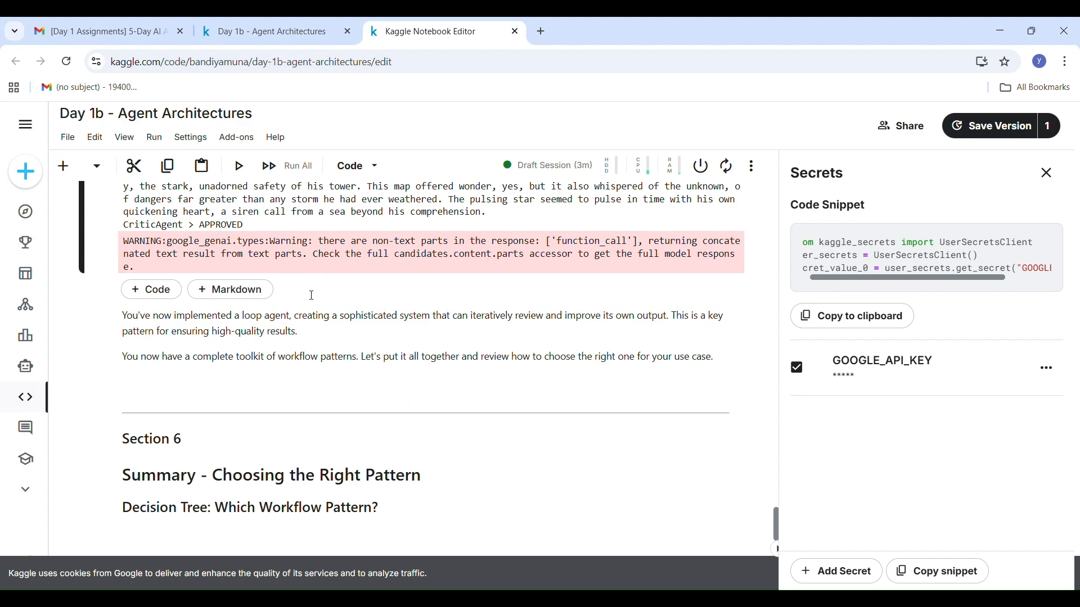
scroll(down, 3)
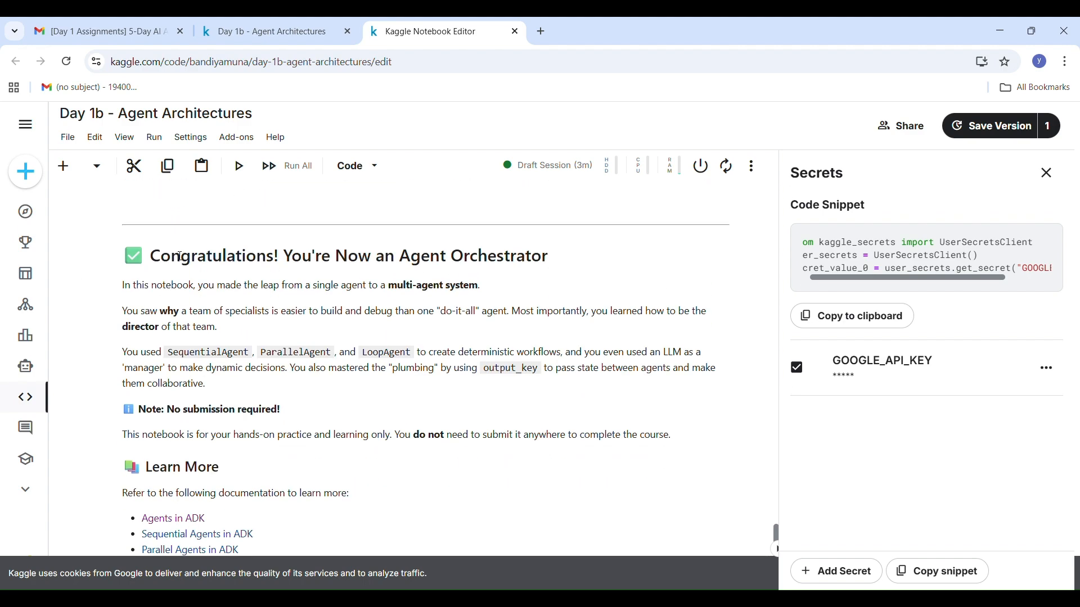
scroll(down, 3)
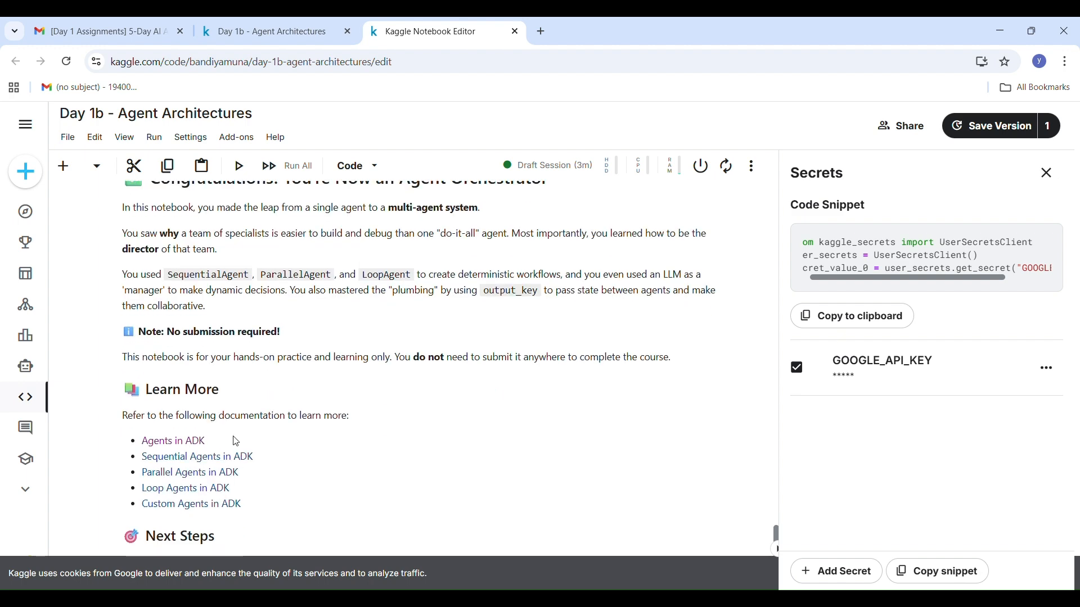
scroll(down, 3)
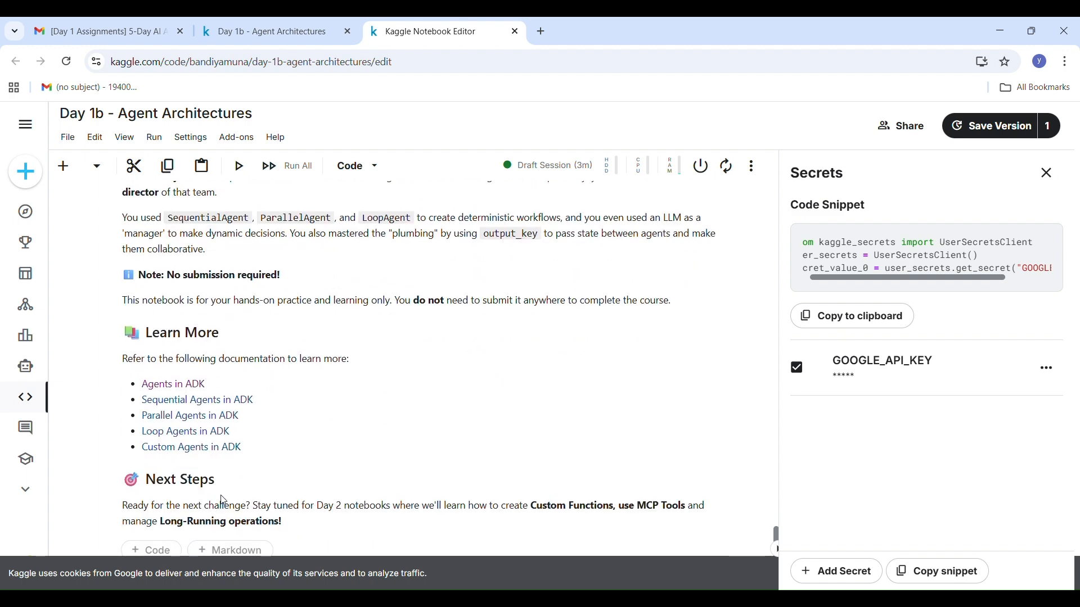
scroll(down, 3)
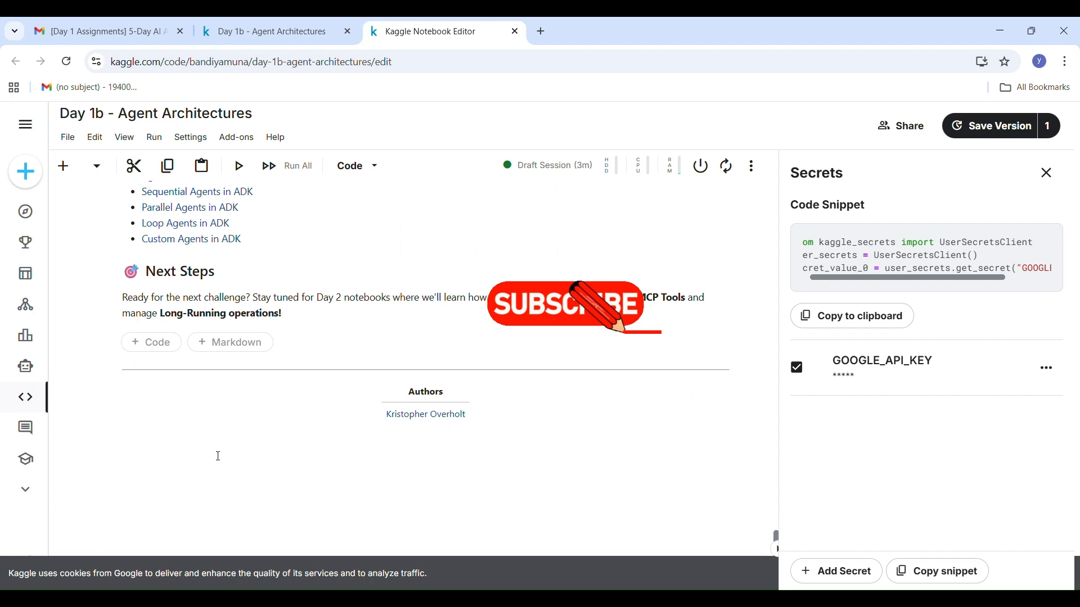